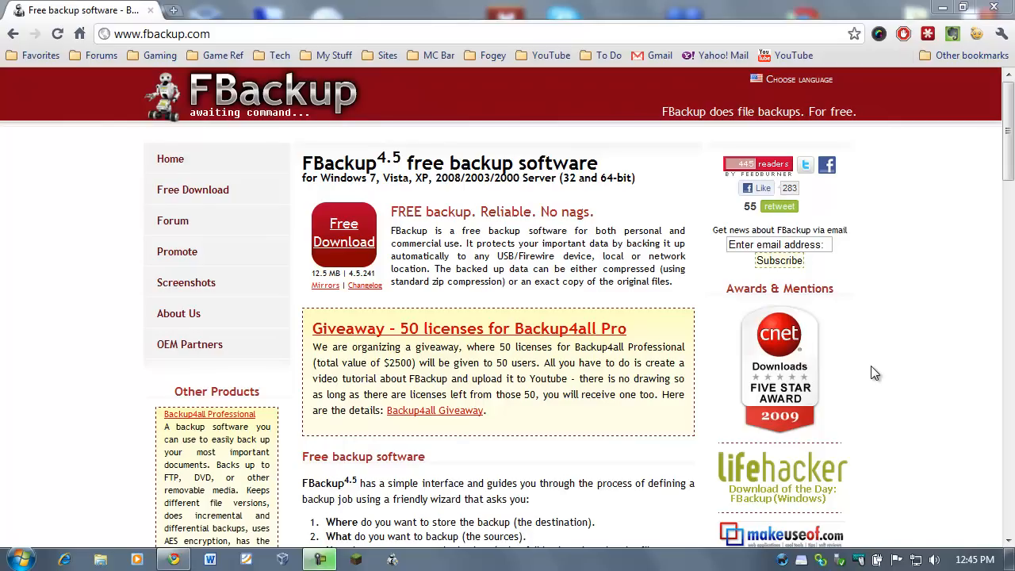
mouse_move(305, 121)
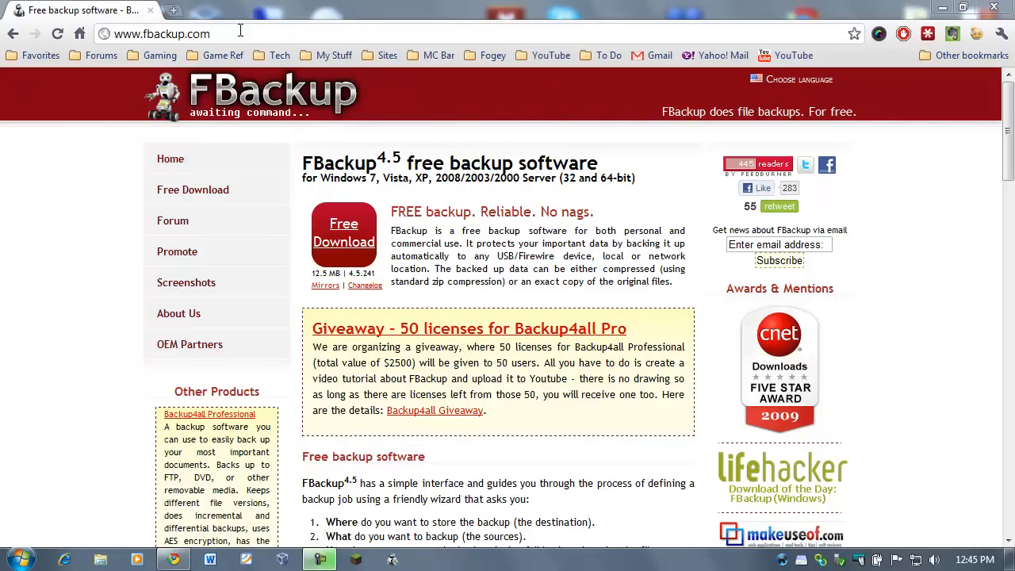
Download the FBackup installer fbsetup.exe from the Soft112 page and save it
left_click(163, 33)
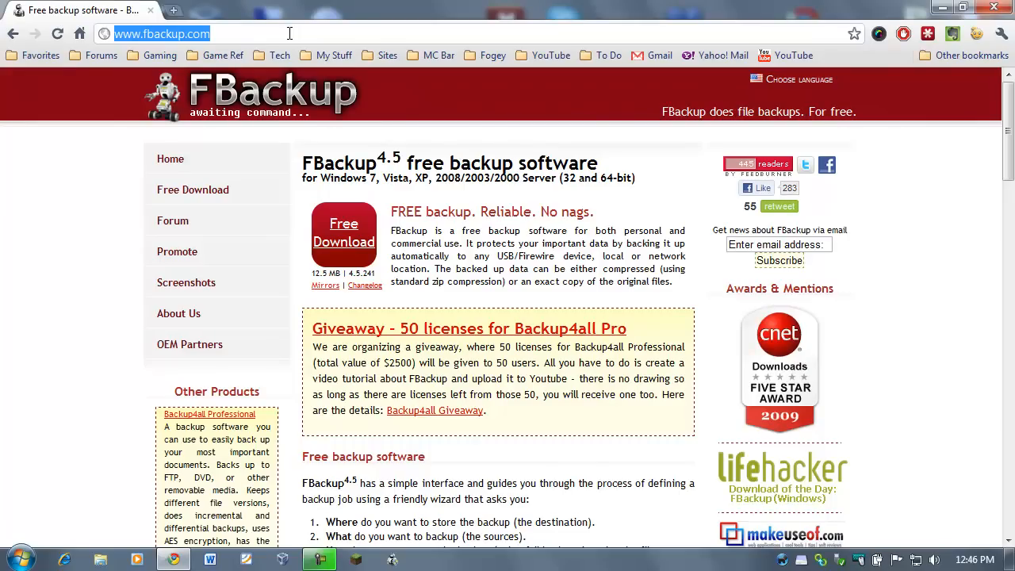
left_click(210, 33)
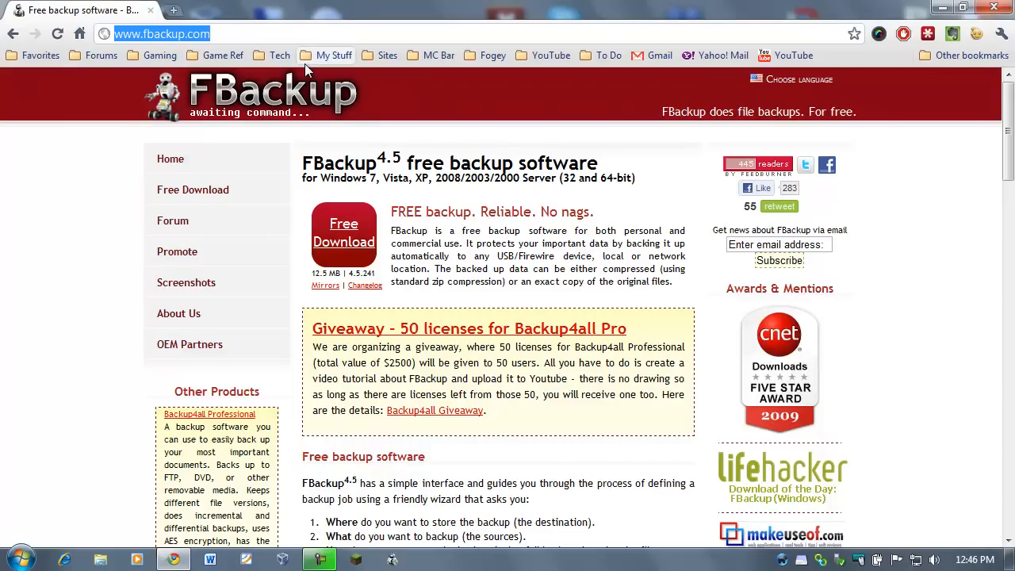
mouse_move(488, 268)
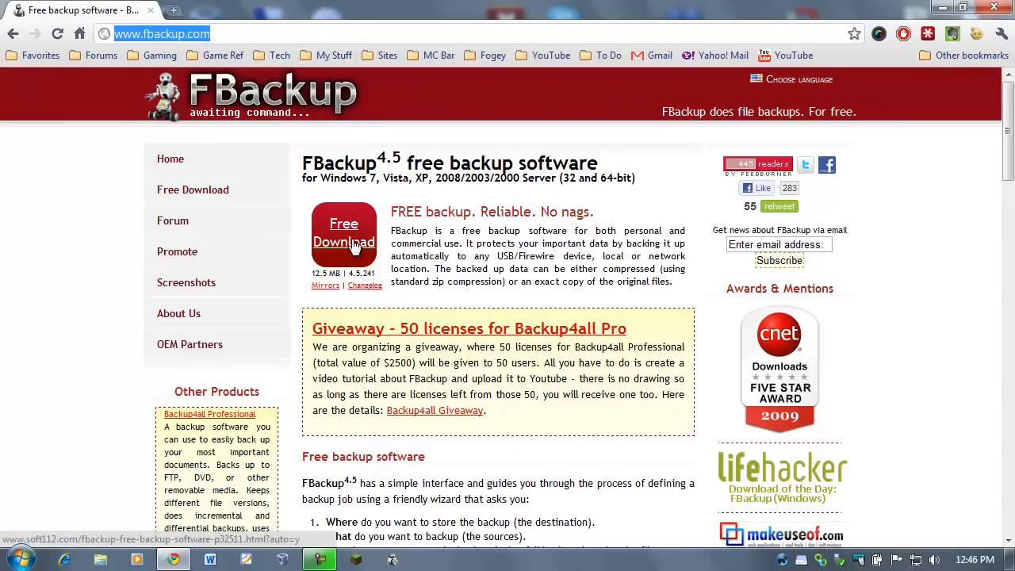
left_click(343, 232)
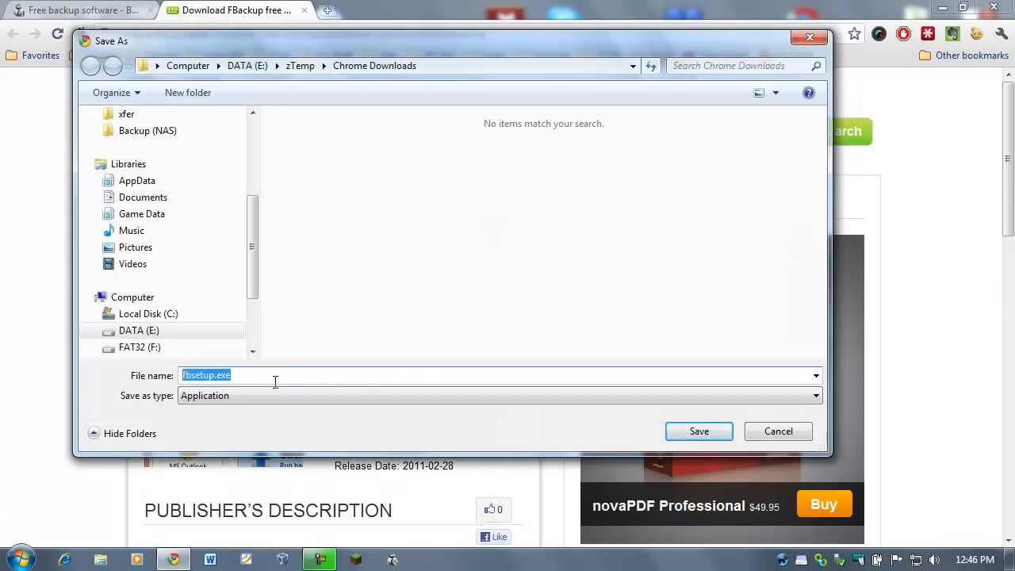
mouse_move(698, 430)
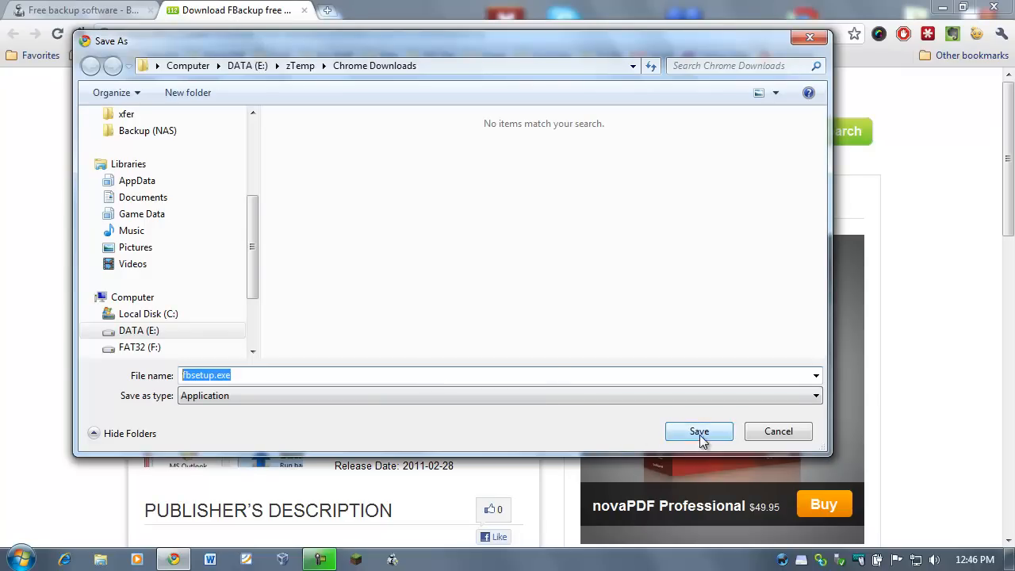
left_click(699, 430)
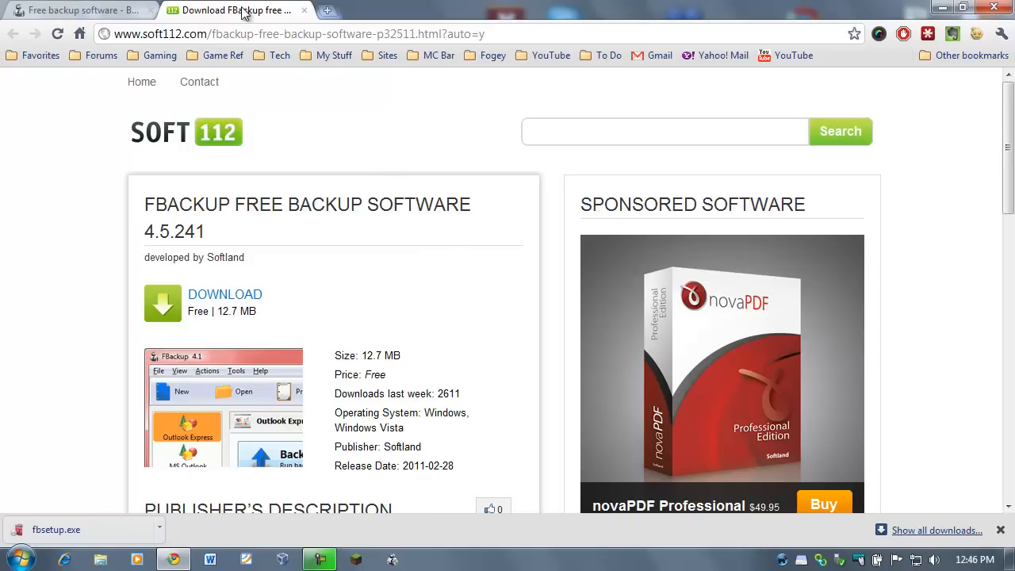
mouse_move(451, 355)
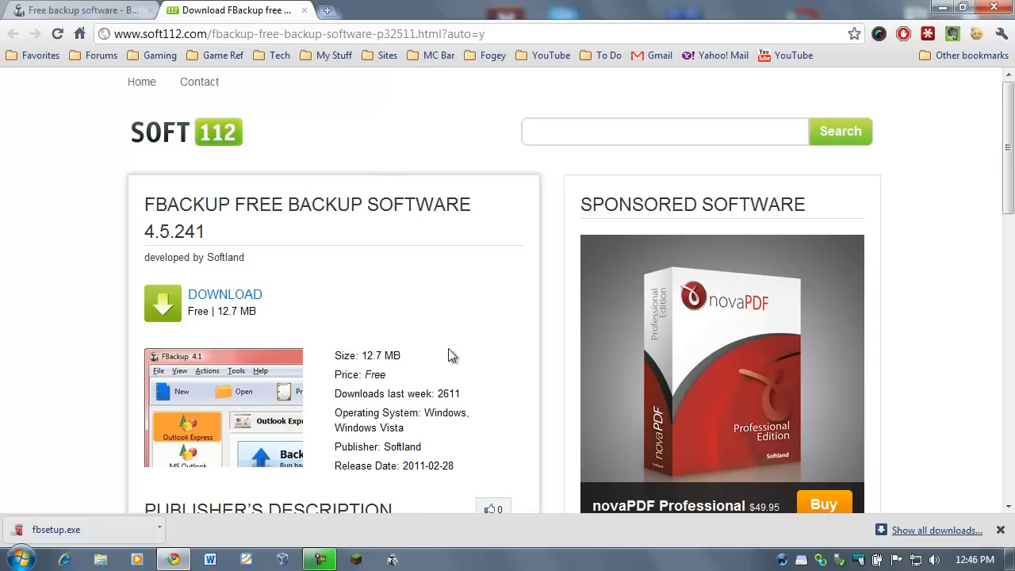
mouse_move(76, 535)
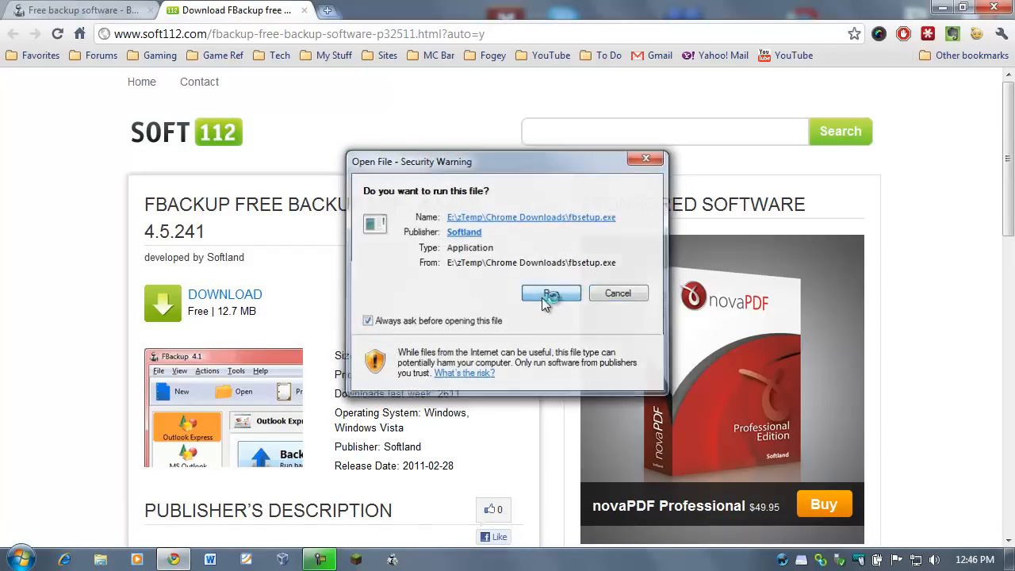
Run fbsetup.exe, pick English, accept the license, and keep the default folder and Start Menu entry
left_click(551, 293)
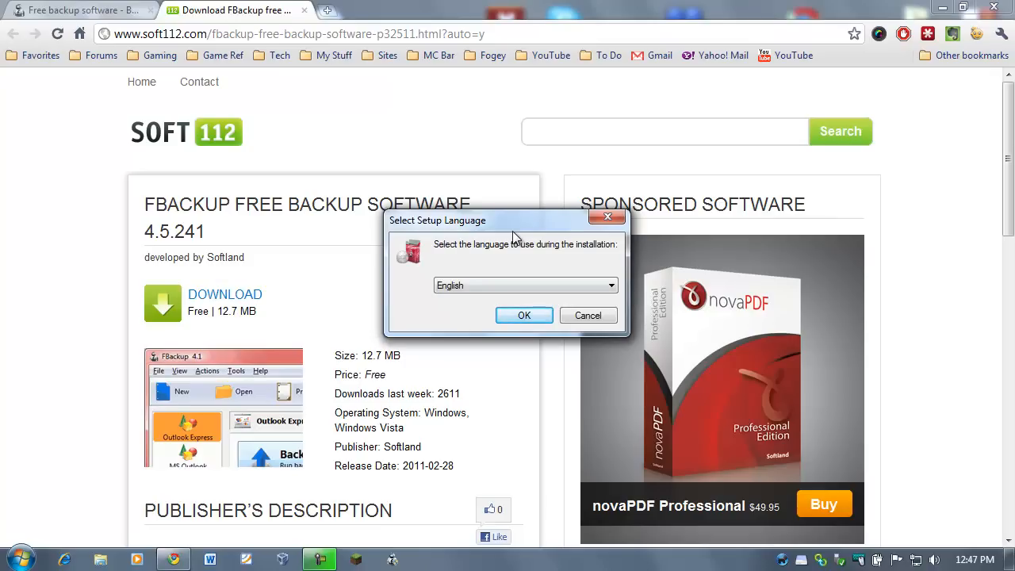
left_click(524, 315)
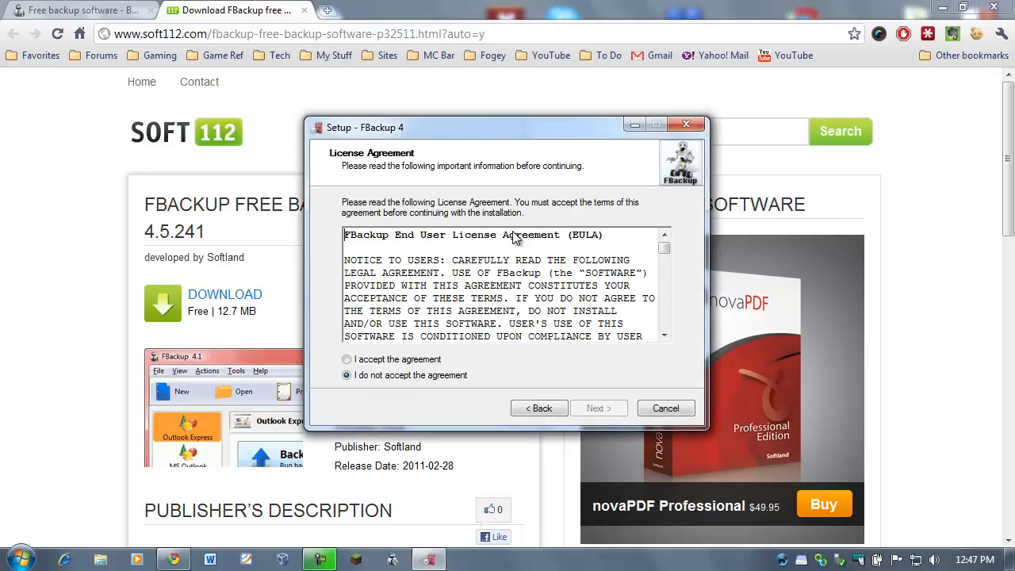
left_click(598, 408)
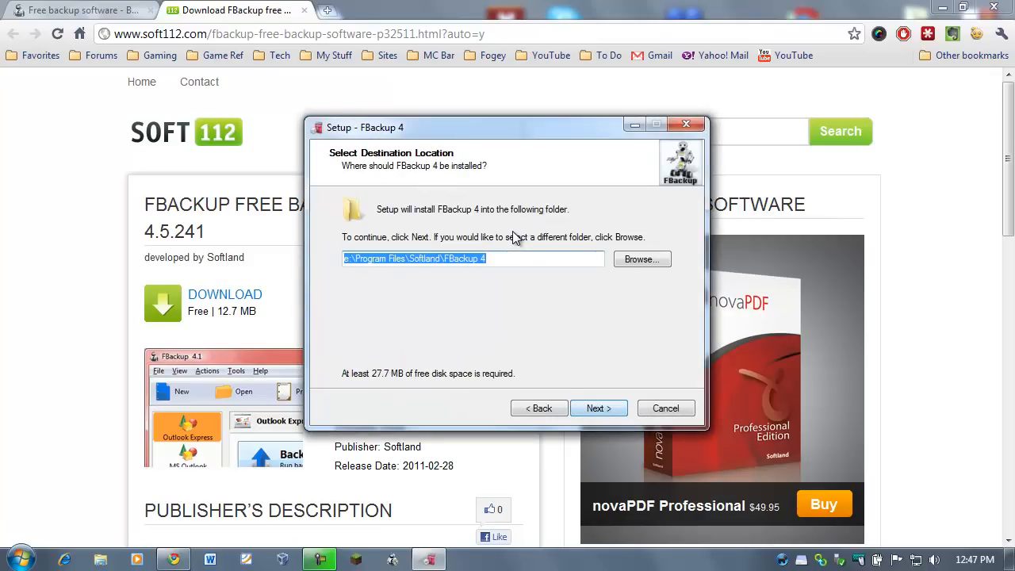
left_click(599, 407)
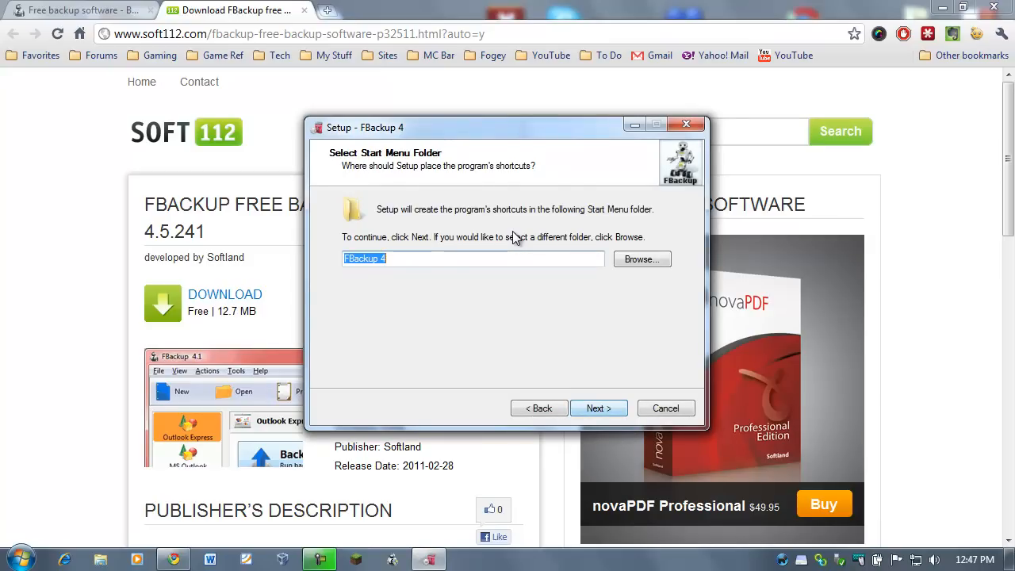
left_click(599, 407)
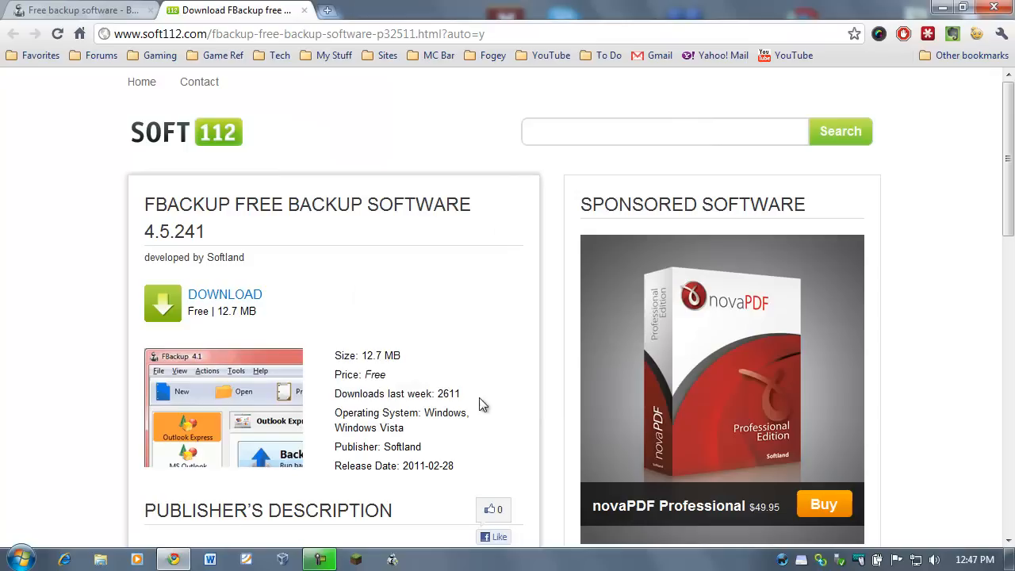
mouse_move(394, 563)
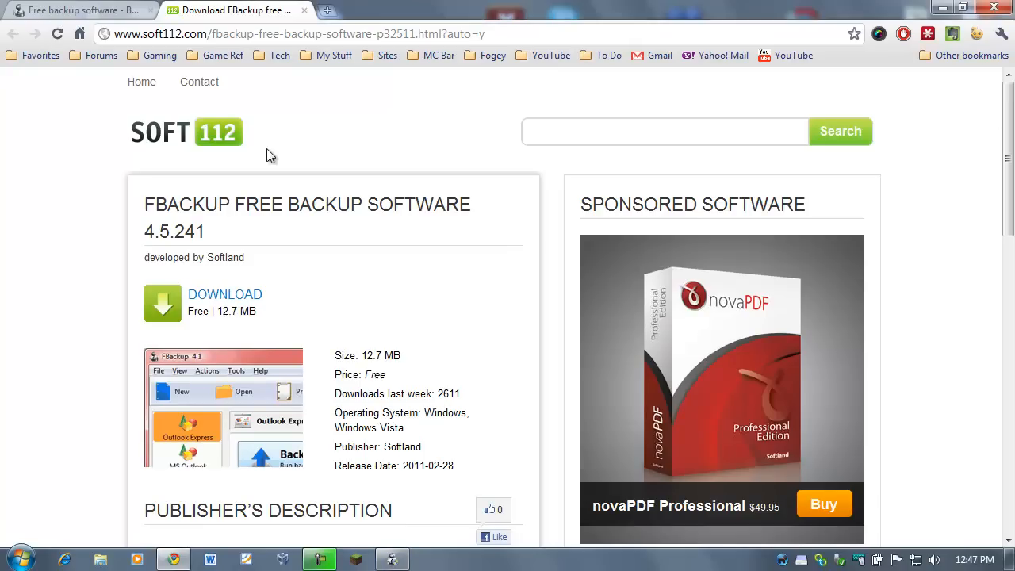
mouse_move(519, 279)
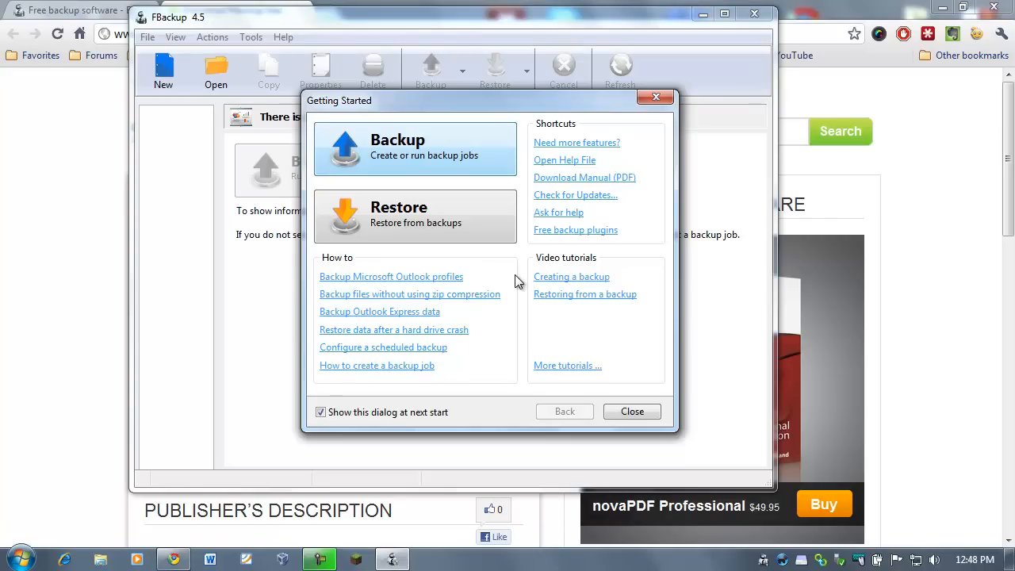
Open the New Backup Wizard from Getting Started's Backup option
left_click(397, 149)
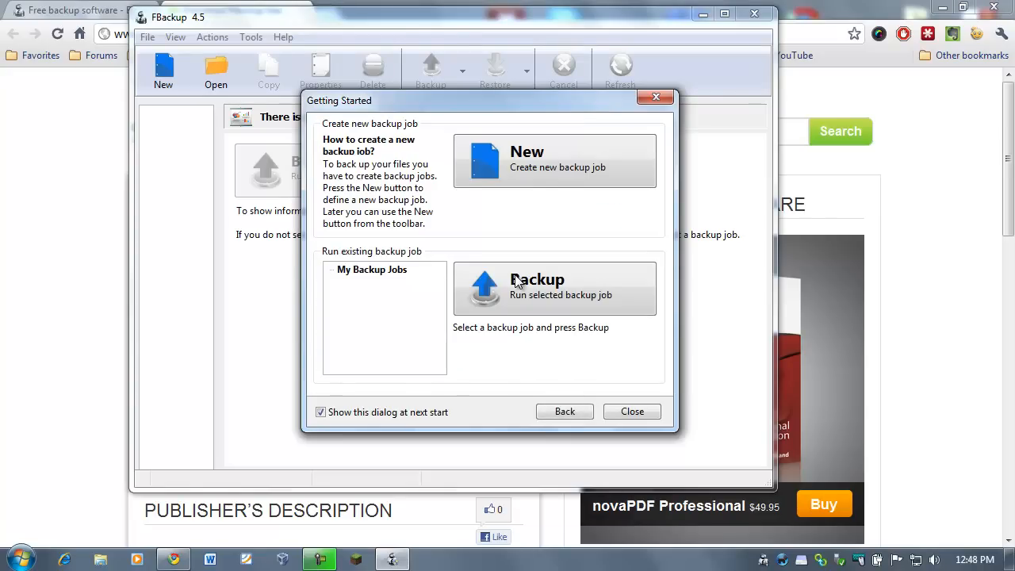
mouse_move(554, 160)
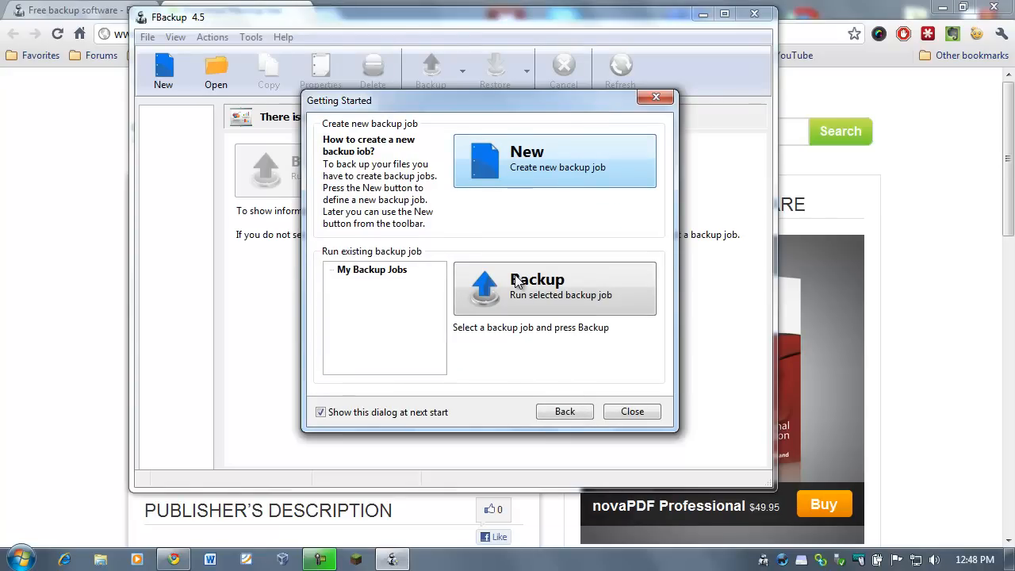
left_click(554, 160)
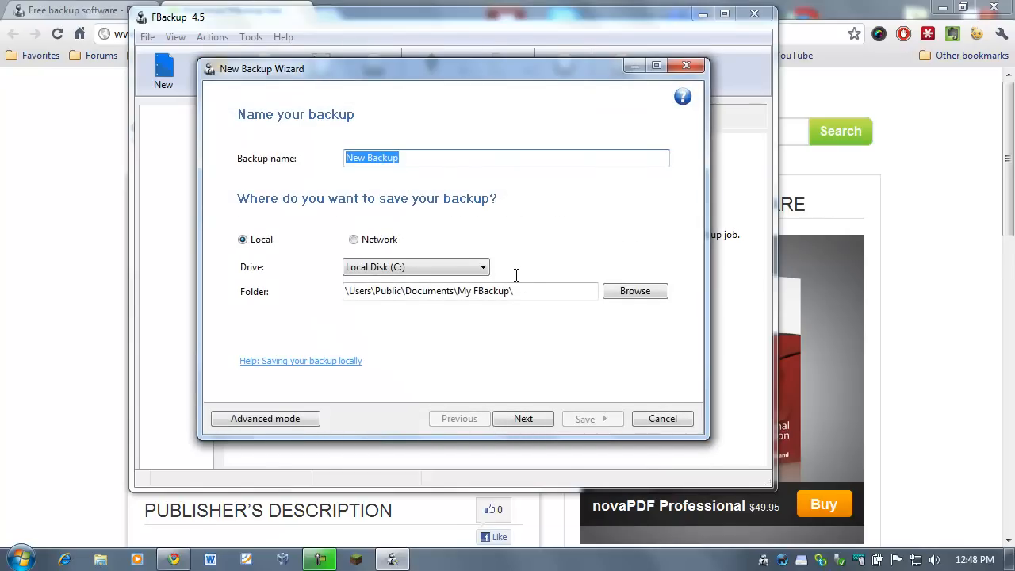
Name the job 'Minecraft Backup' and save it to My FBackup\Minecraft Backup
type("Minecraft")
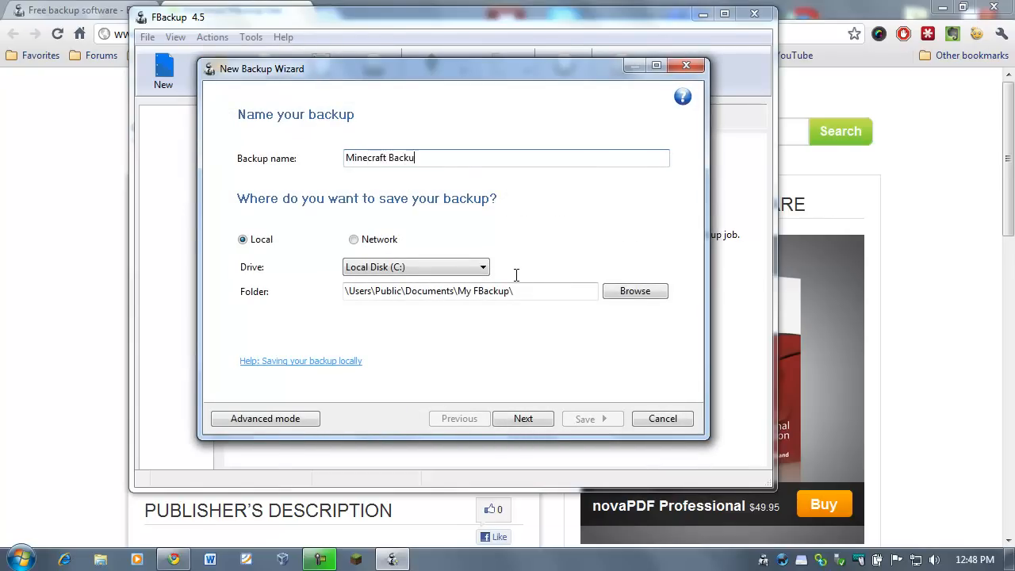
type("p")
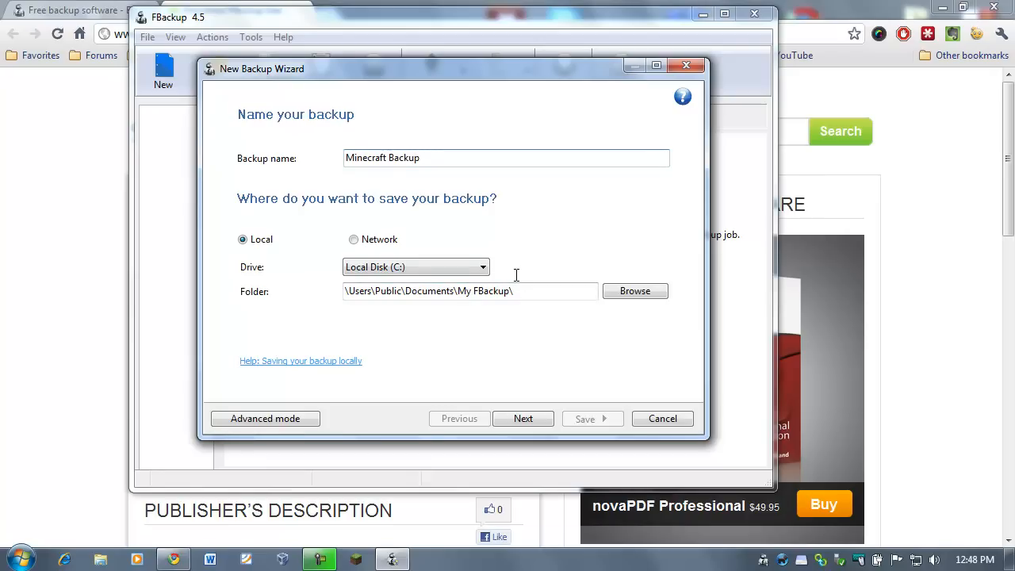
triple_click(470, 291)
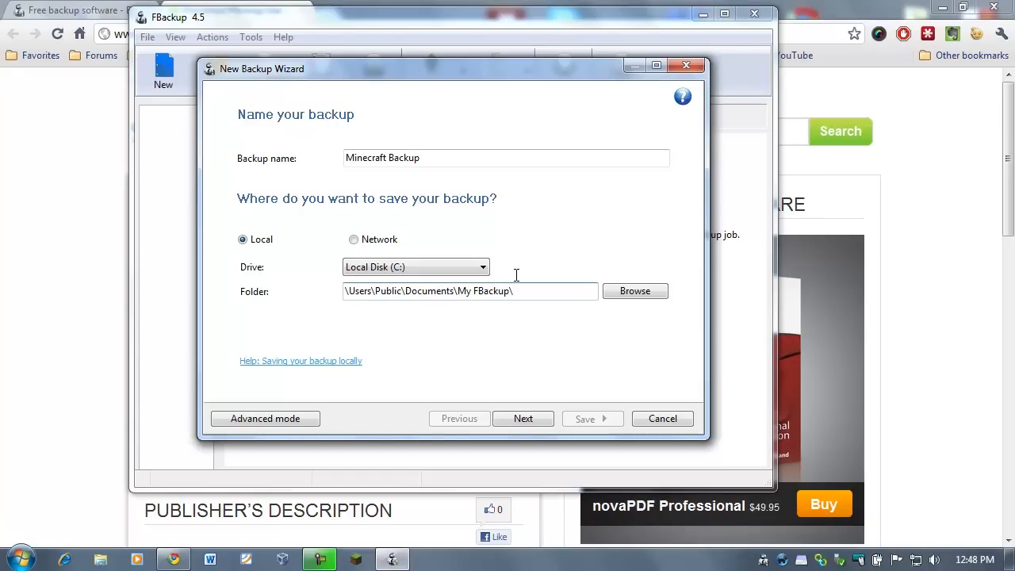
triple_click(470, 291)
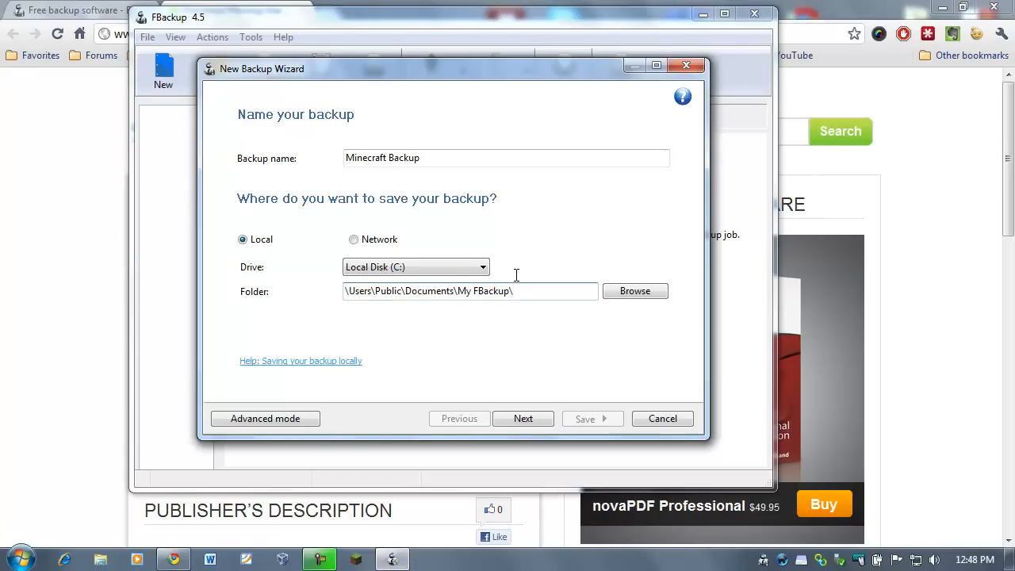
type("Minec")
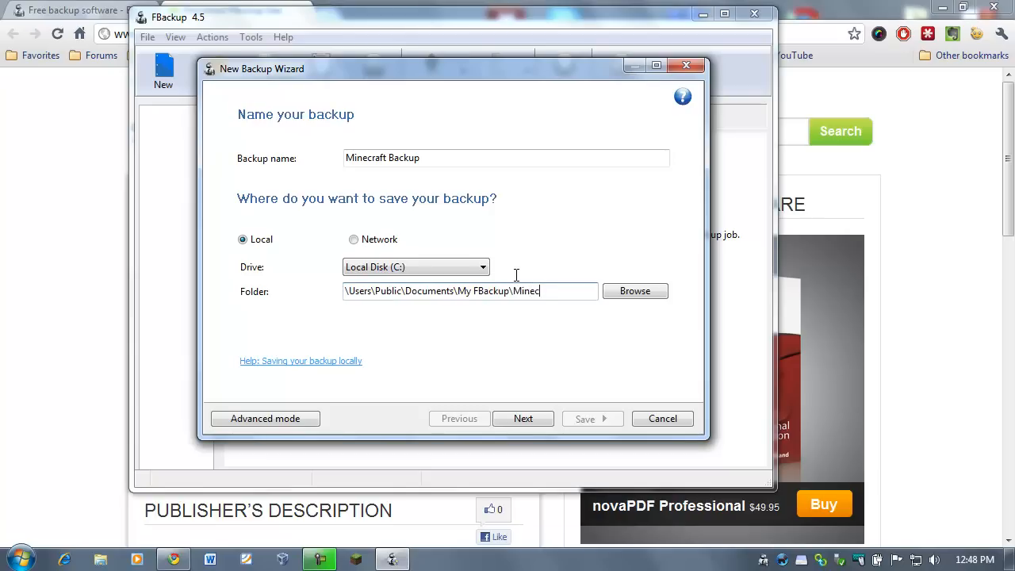
type("raft")
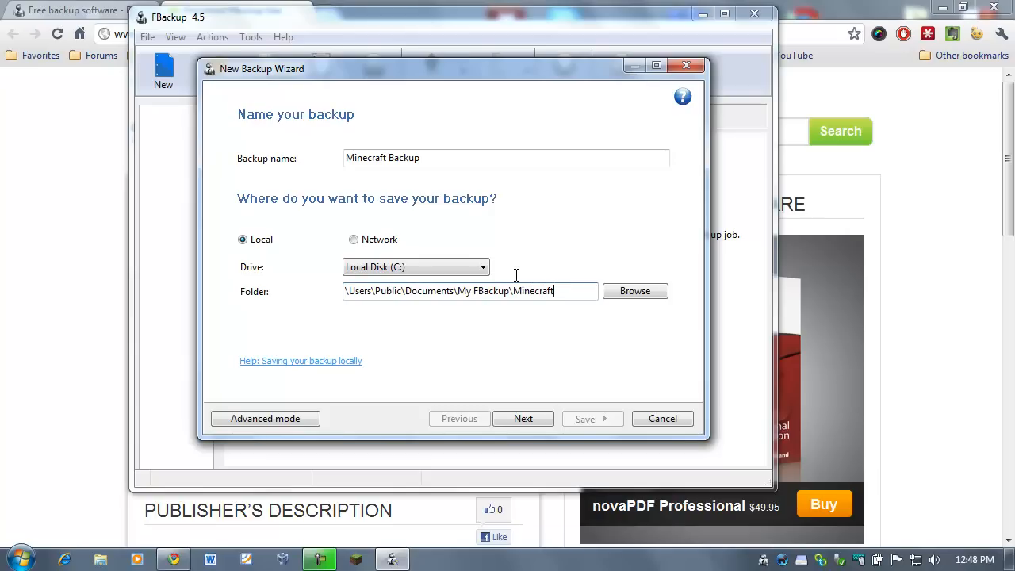
type("Backup")
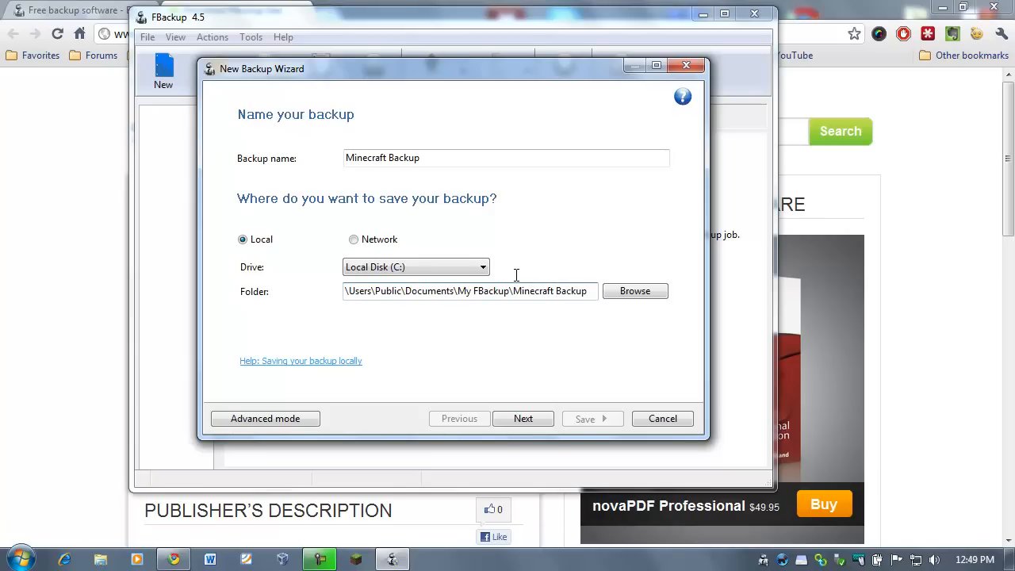
mouse_move(516, 282)
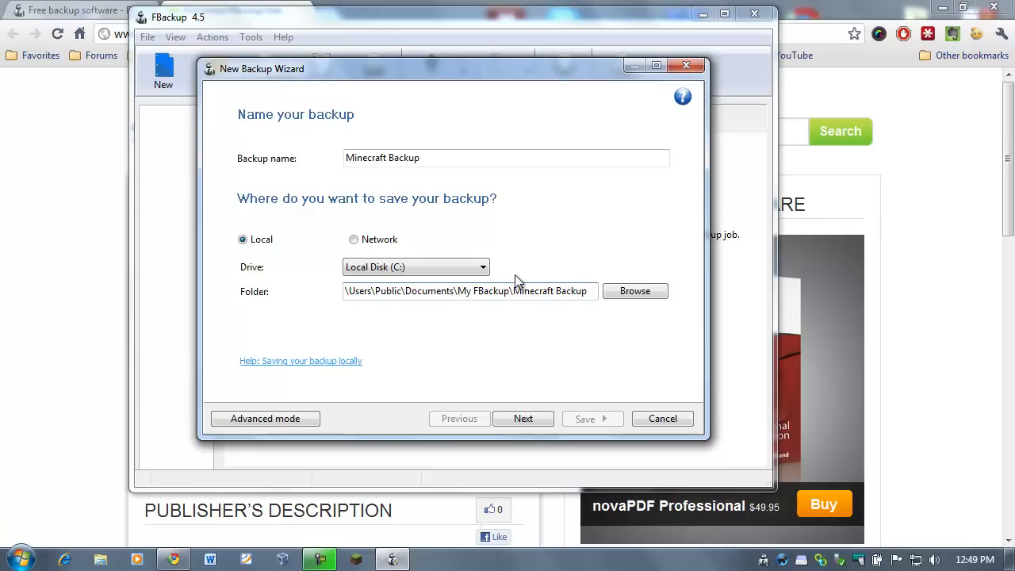
mouse_move(516, 274)
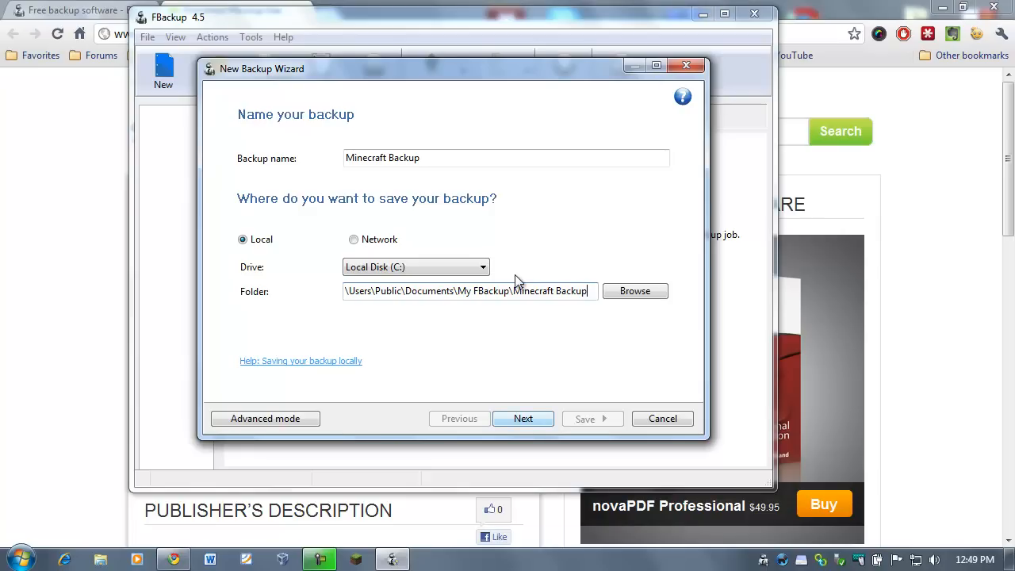
Advance to the backup sources page and open the Add folder browser
left_click(523, 418)
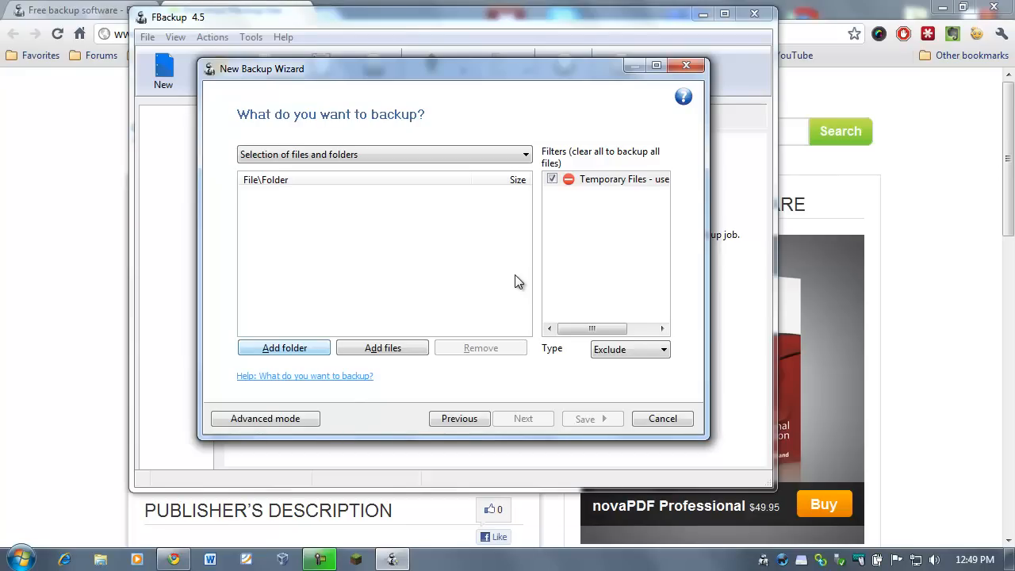
left_click(284, 347)
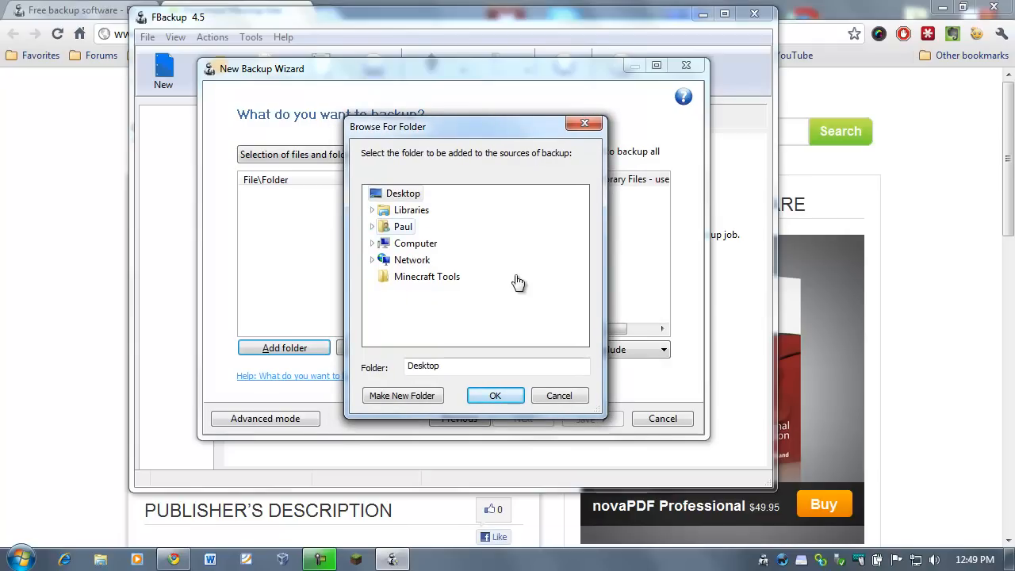
Expand the Paul user folder in the Browse For Folder tree
left_click(373, 226)
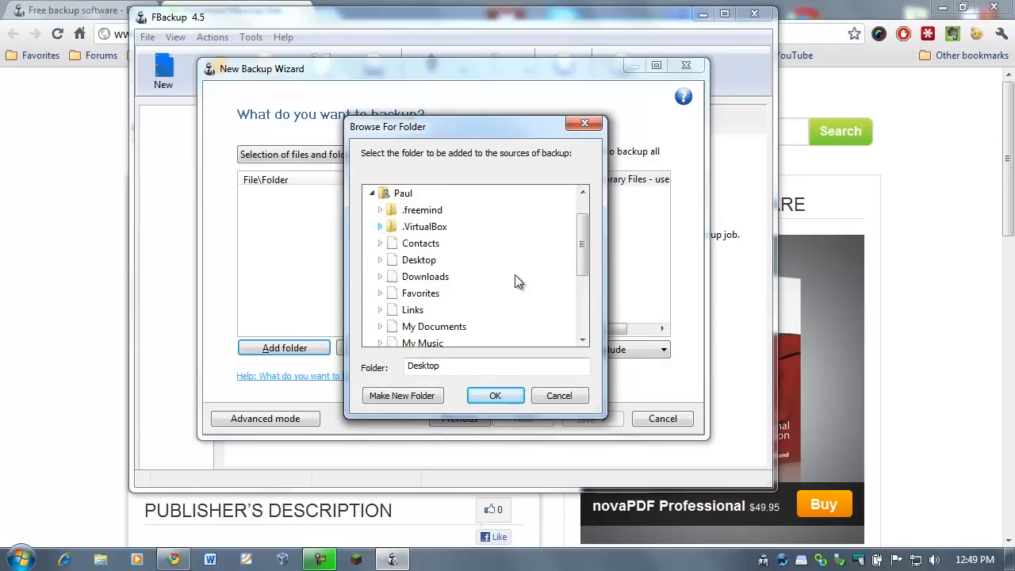
mouse_move(420, 243)
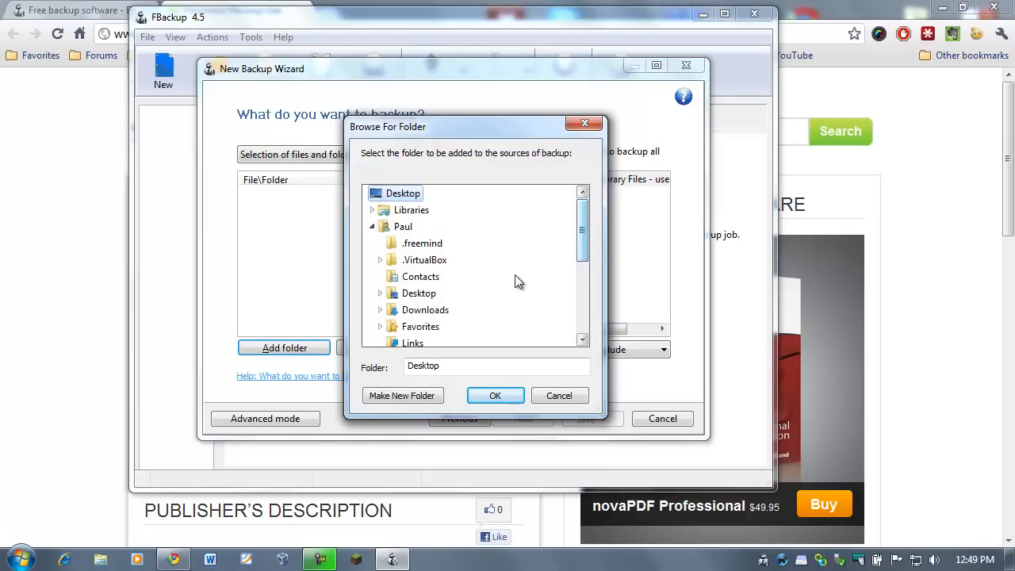
mouse_move(515, 280)
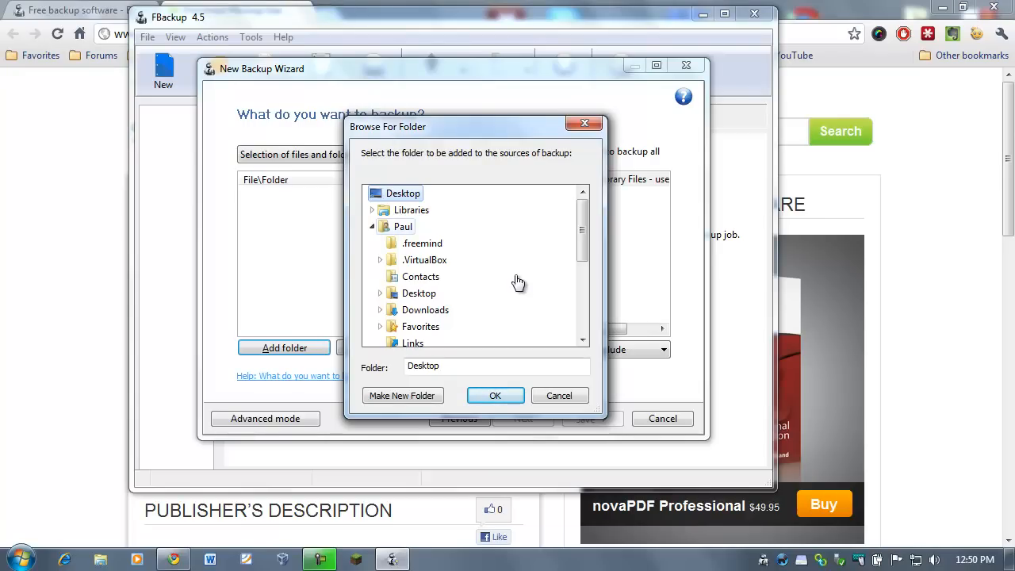
Add C:\Users\Paul as a backup source
left_click(403, 226)
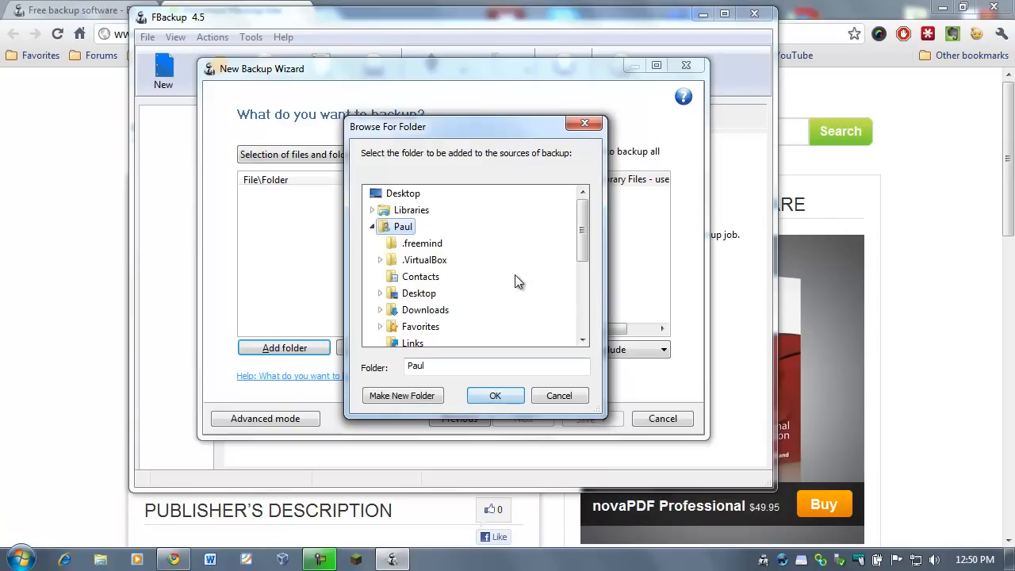
left_click(495, 395)
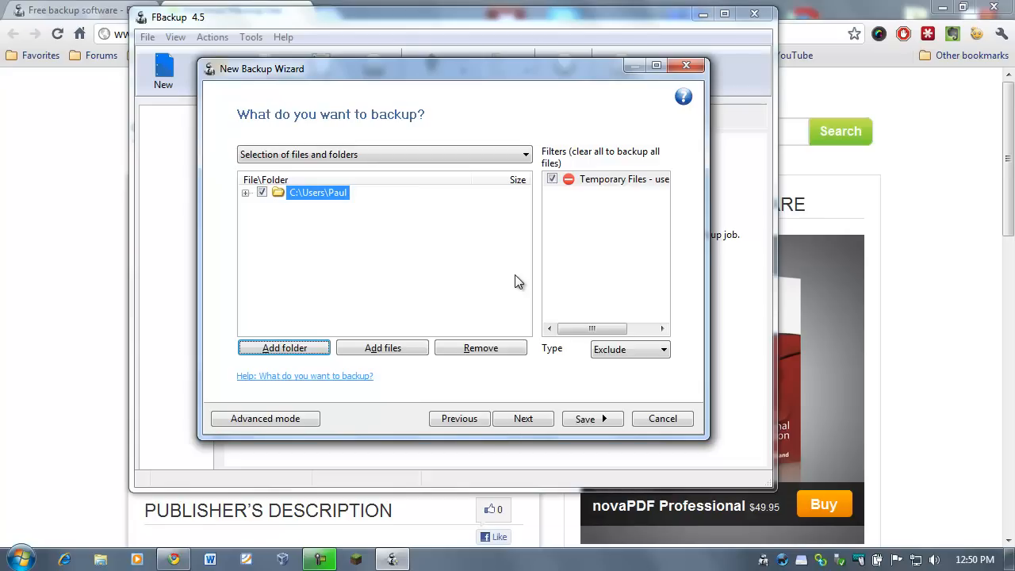
Uncheck the Paul profile folder and tick only AppData\Roaming\.minecraft
left_click(246, 193)
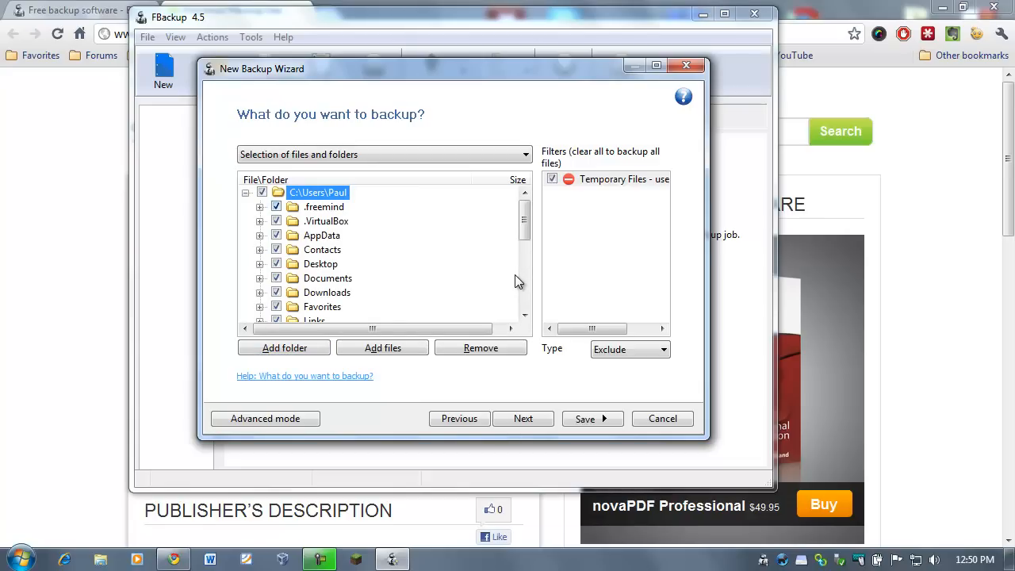
scroll("down", 3)
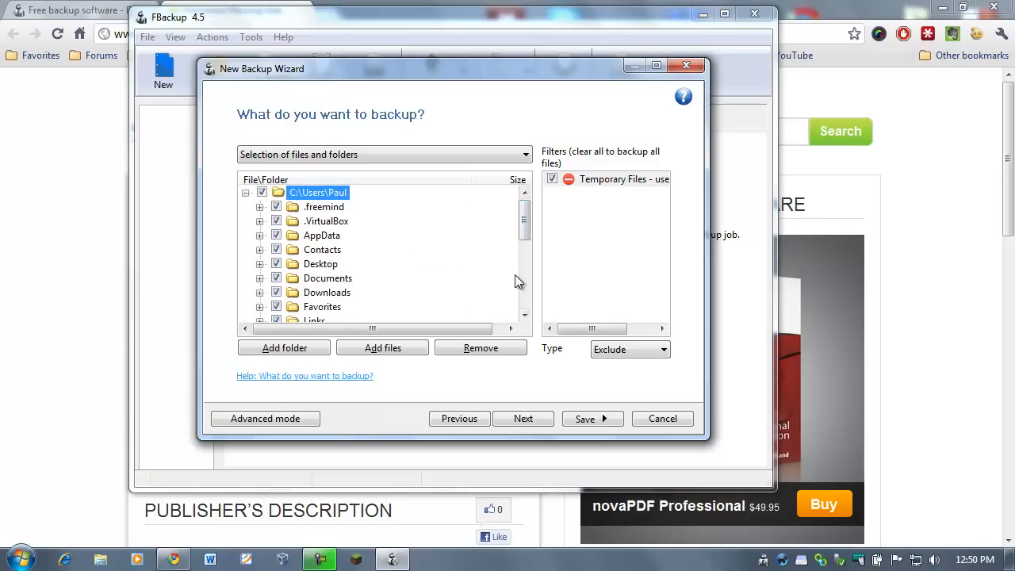
left_click(261, 191)
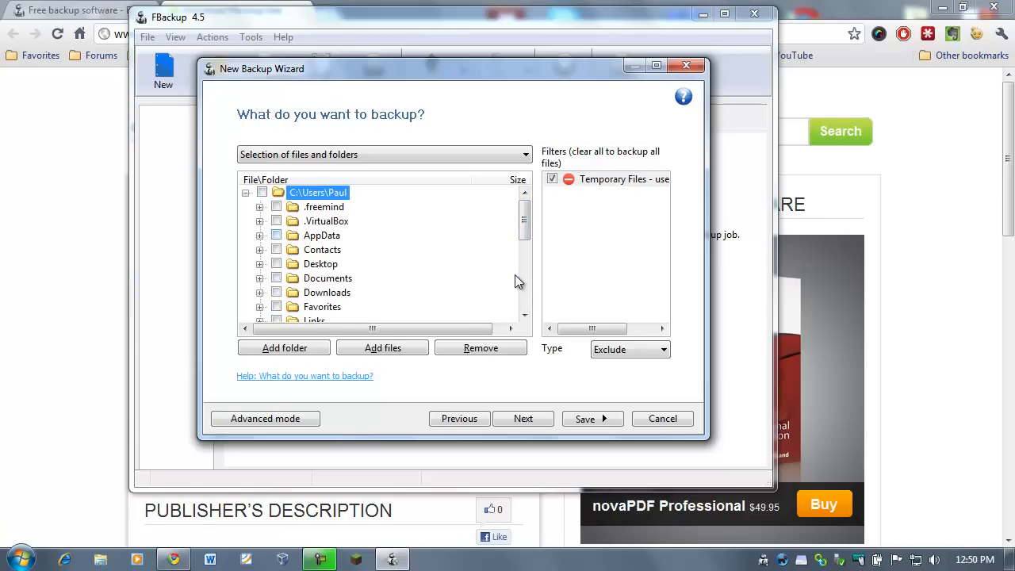
scroll("down", 3)
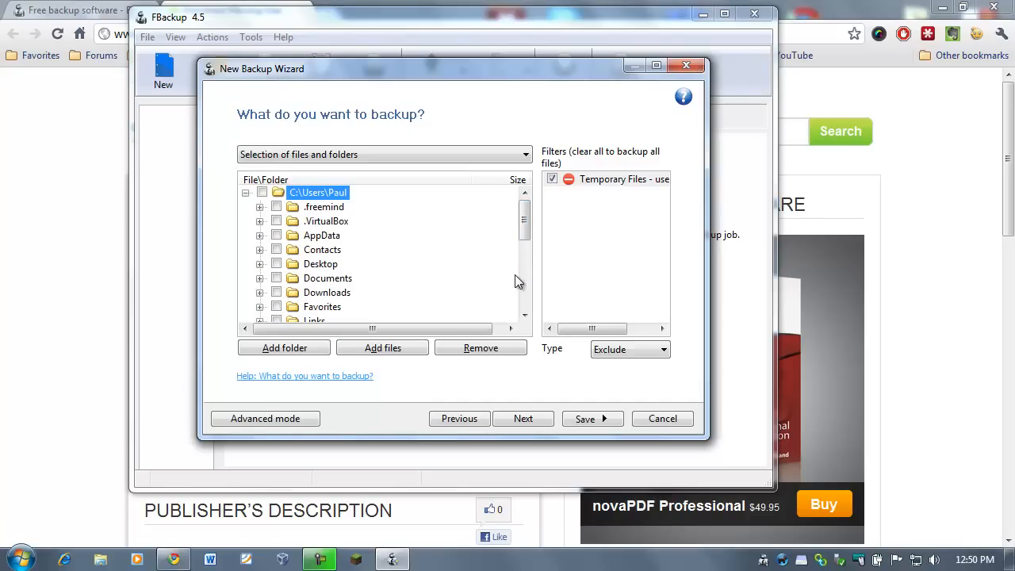
left_click(259, 235)
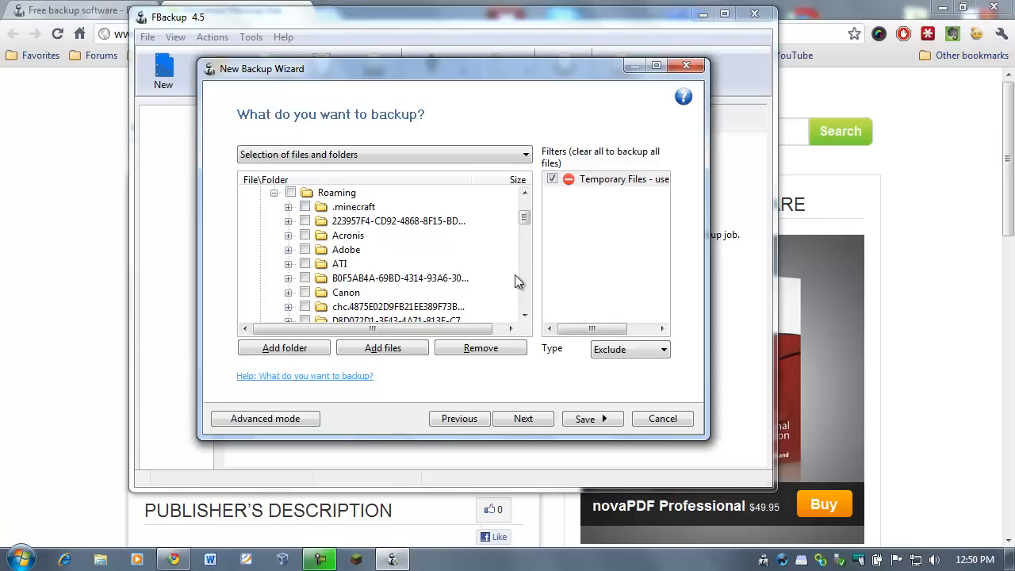
left_click(305, 206)
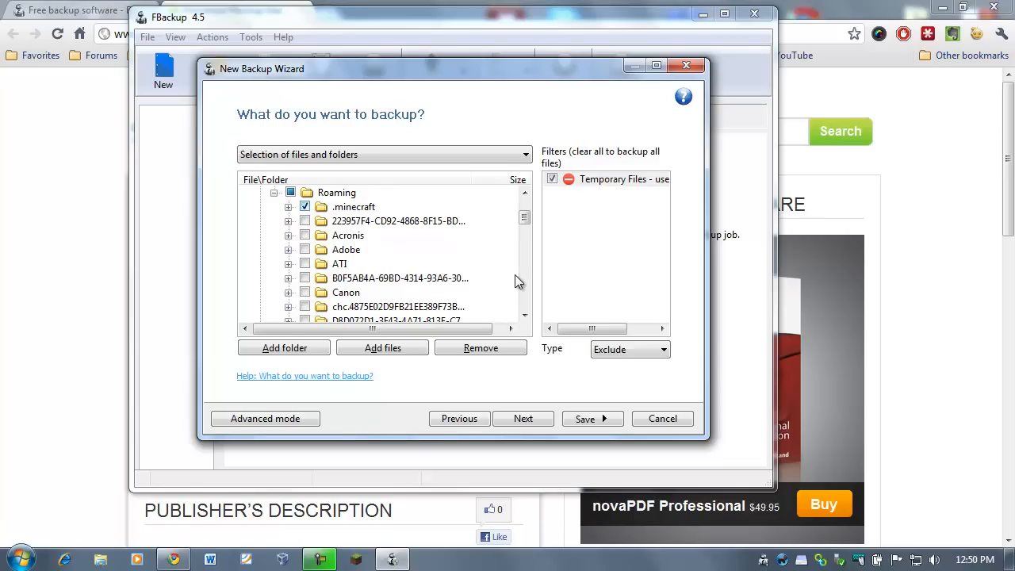
scroll("down", 3)
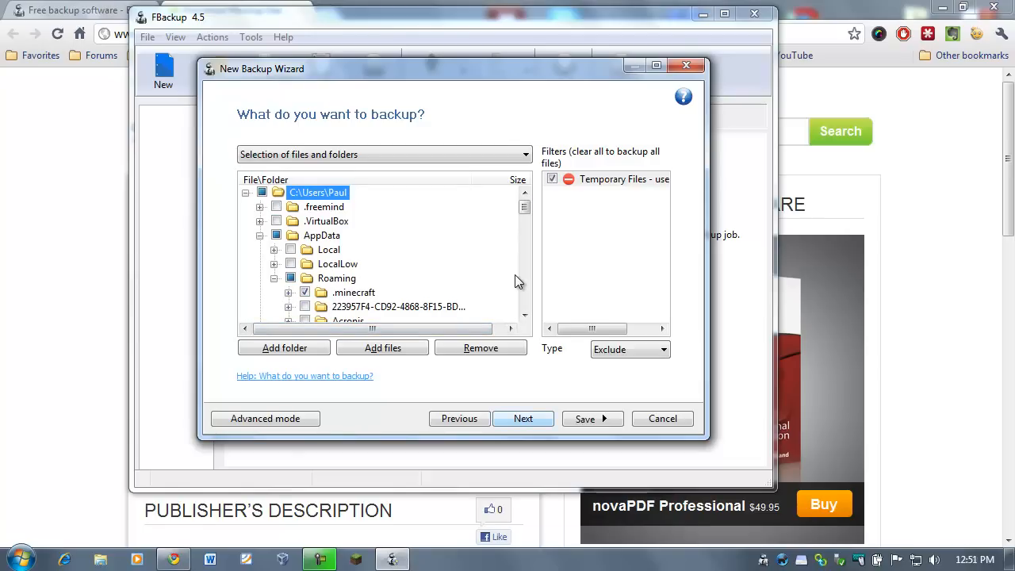
Set the backup type to Make full with no encryption and continue to scheduling
left_click(522, 418)
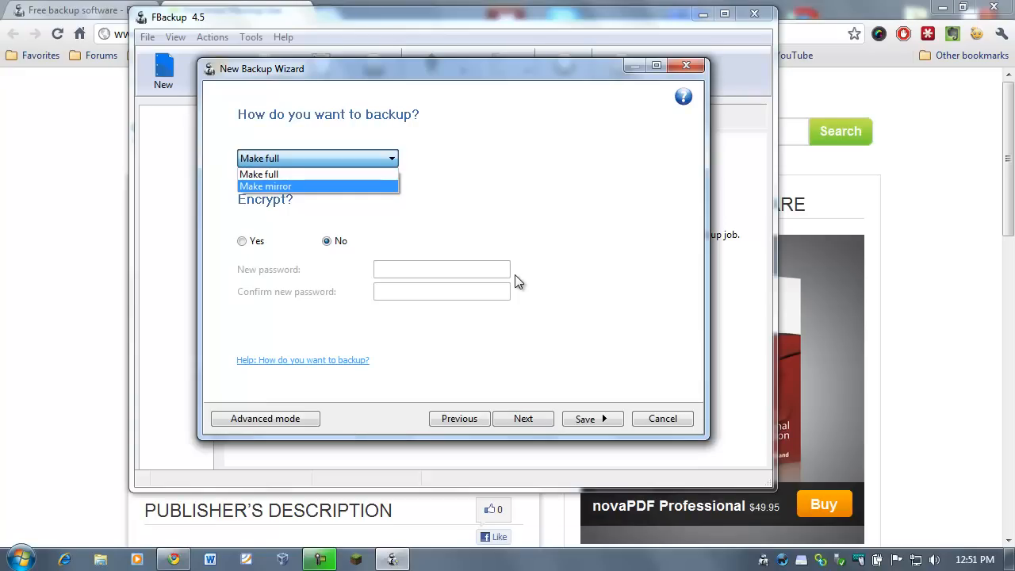
left_click(259, 174)
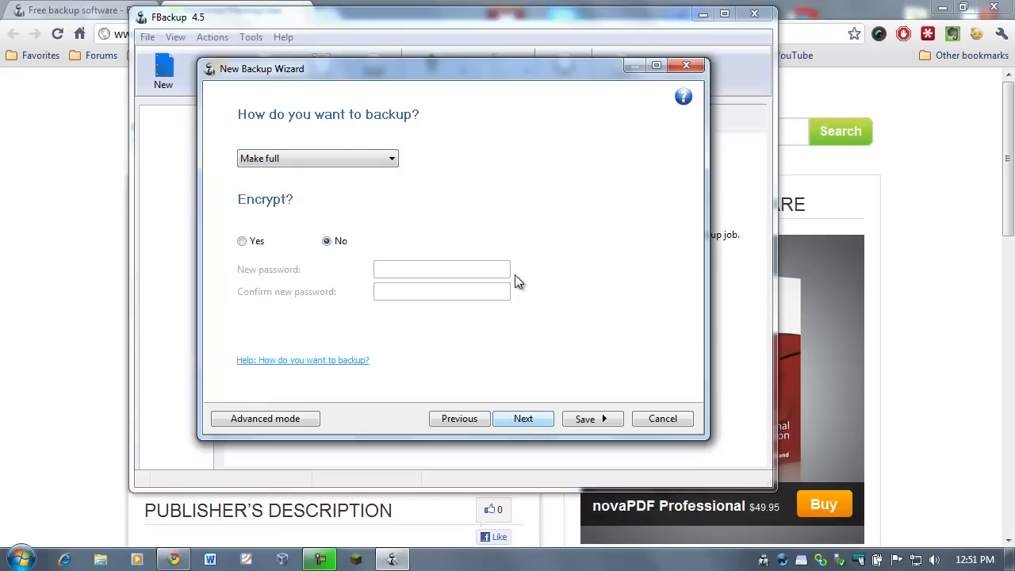
left_click(522, 418)
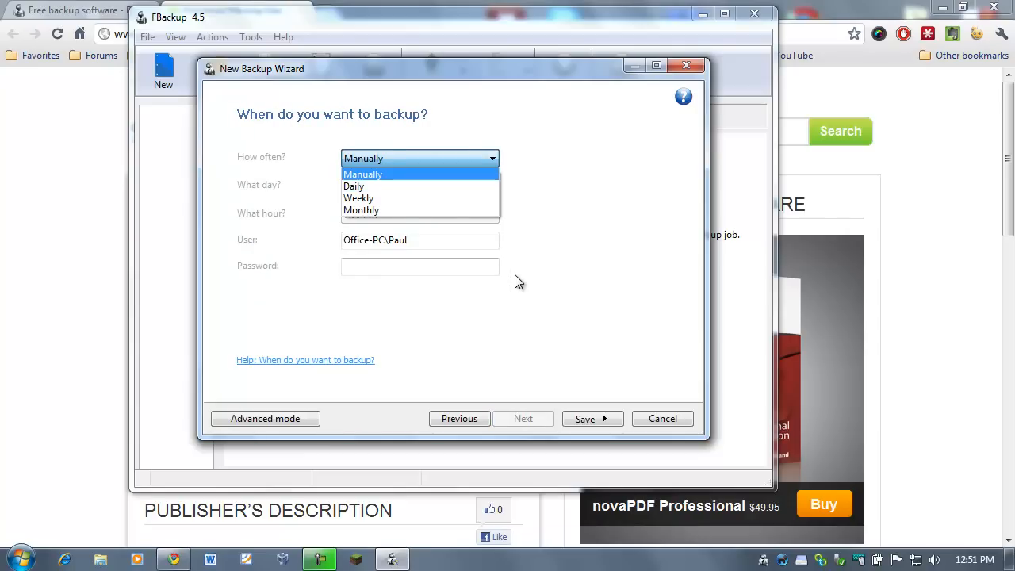
Set How often to Manually, then Save and run the job and maximize the window
left_click(362, 174)
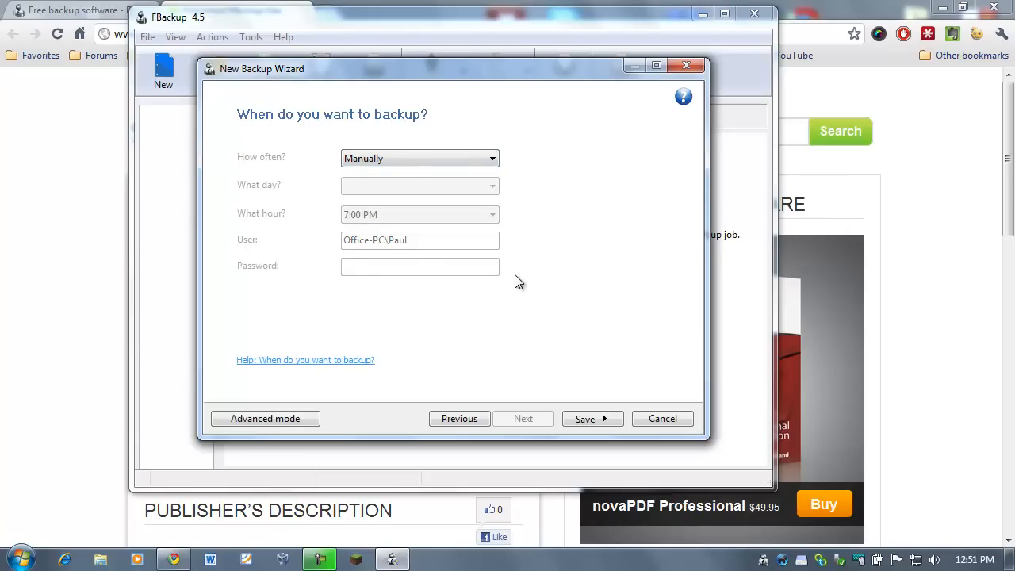
left_click(419, 158)
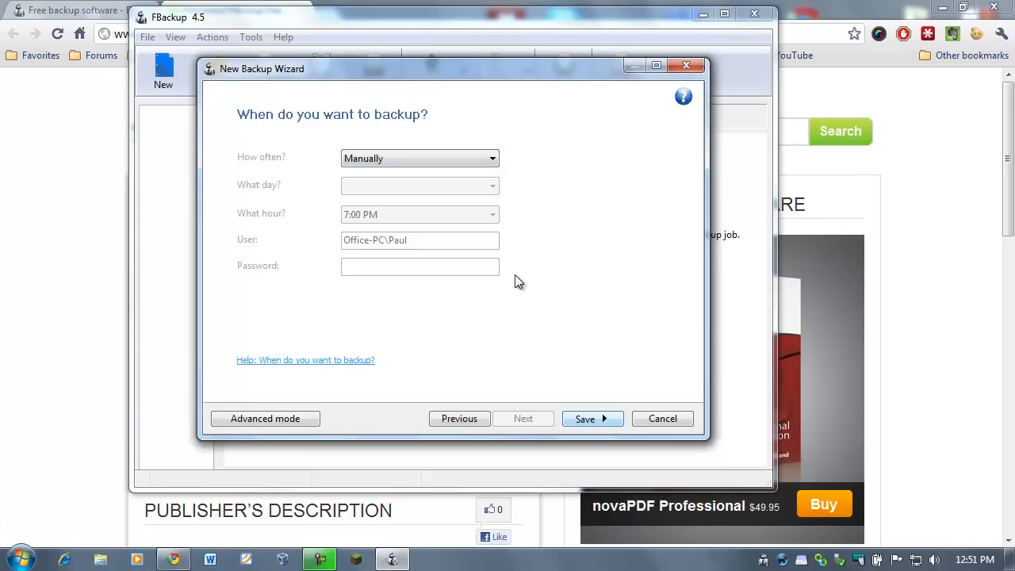
left_click(602, 419)
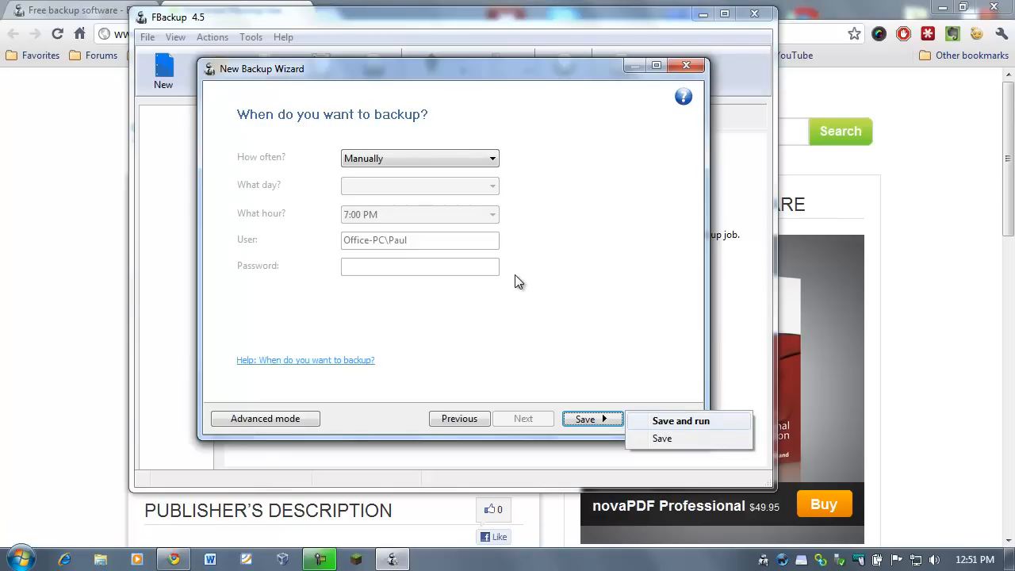
left_click(661, 438)
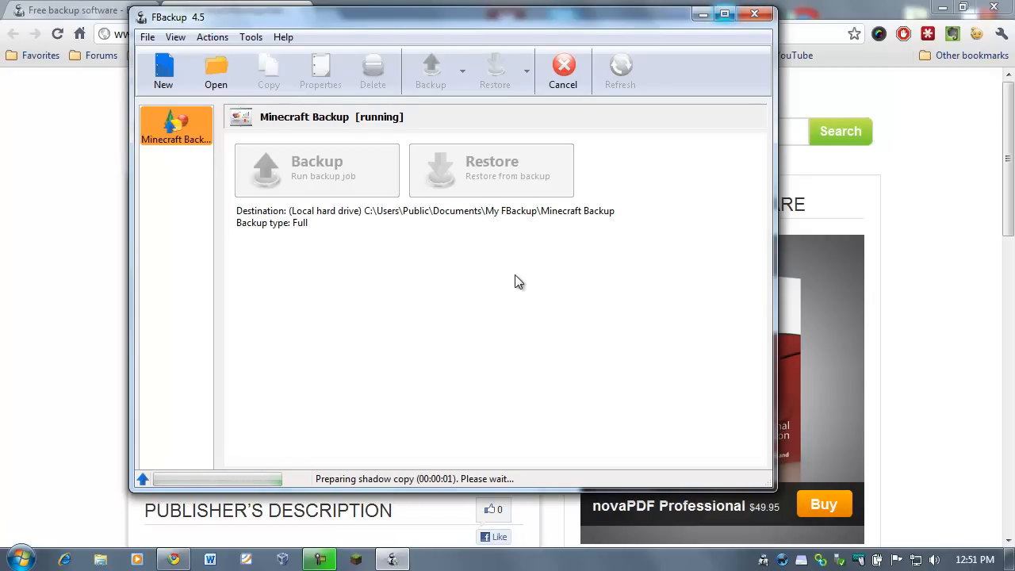
left_click(723, 14)
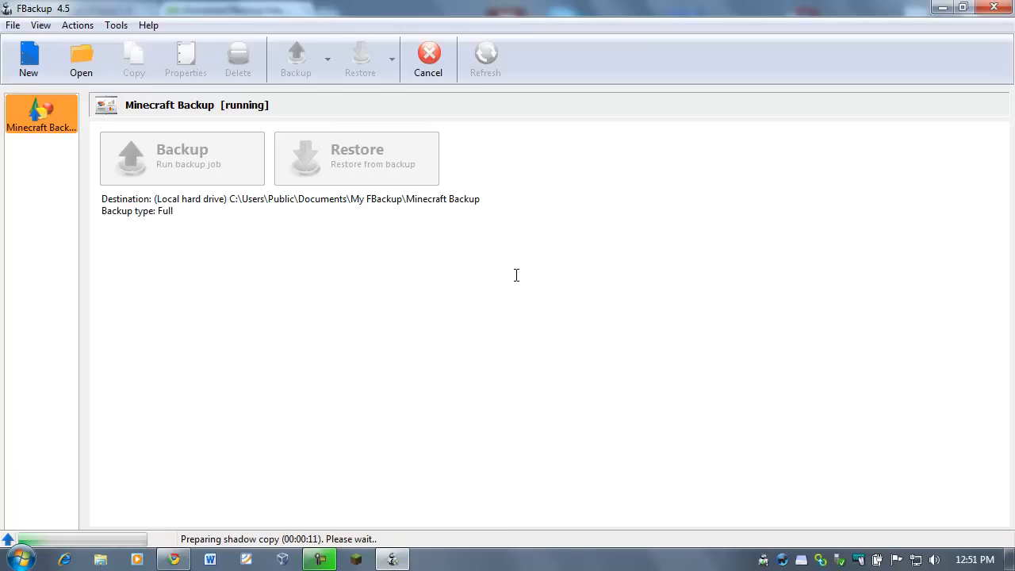
mouse_move(519, 281)
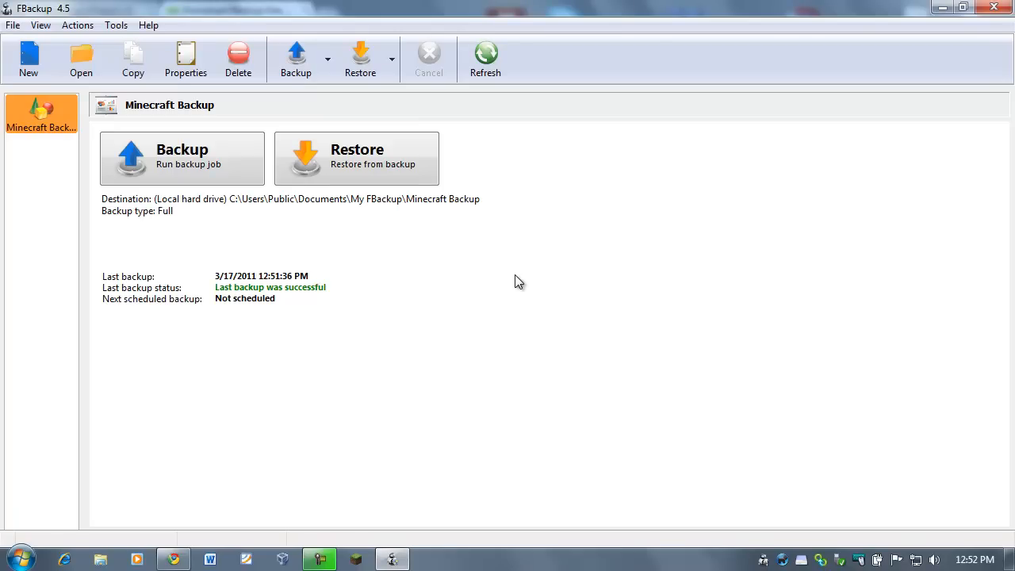
mouse_move(516, 275)
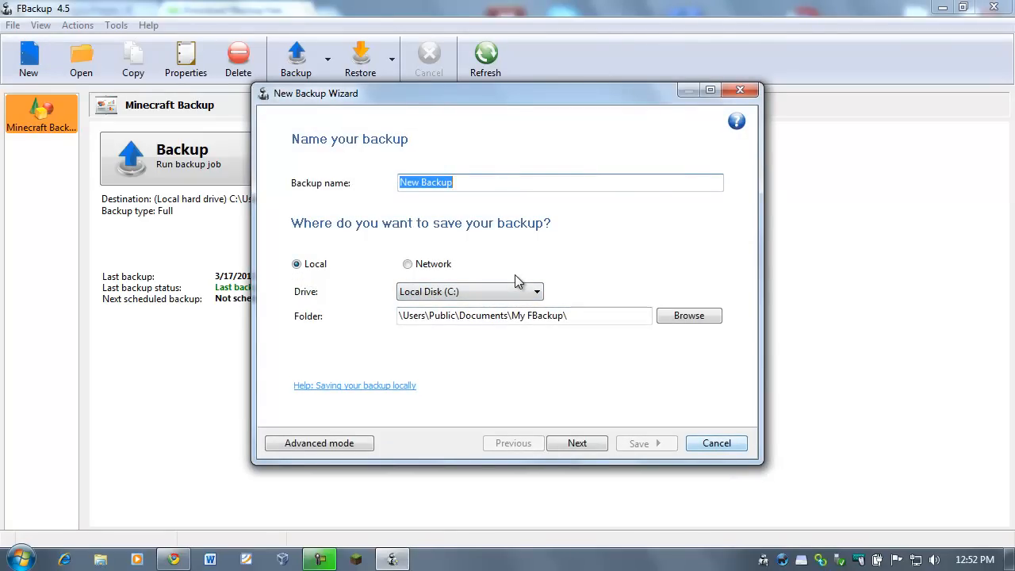
left_click(715, 442)
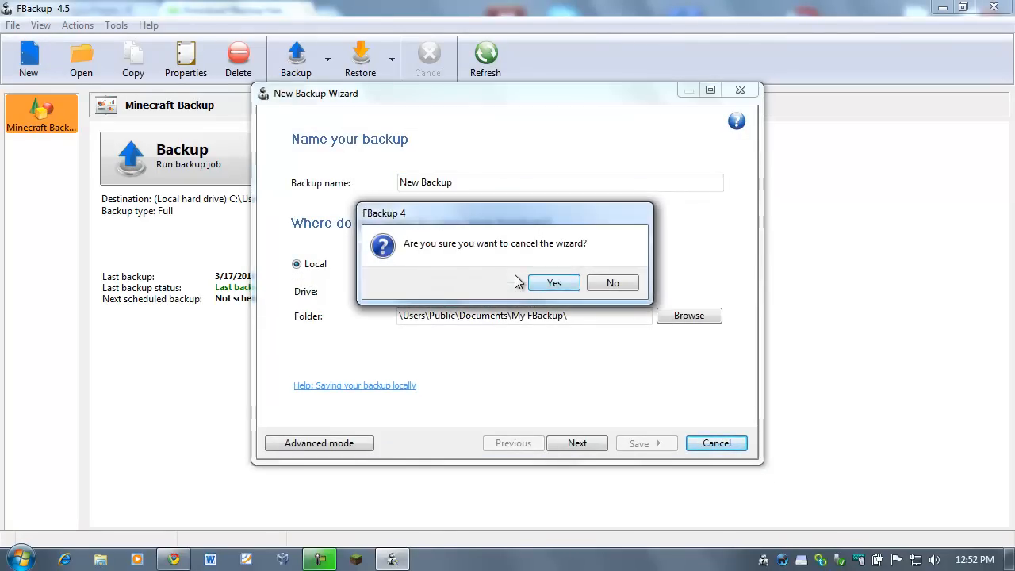
left_click(553, 283)
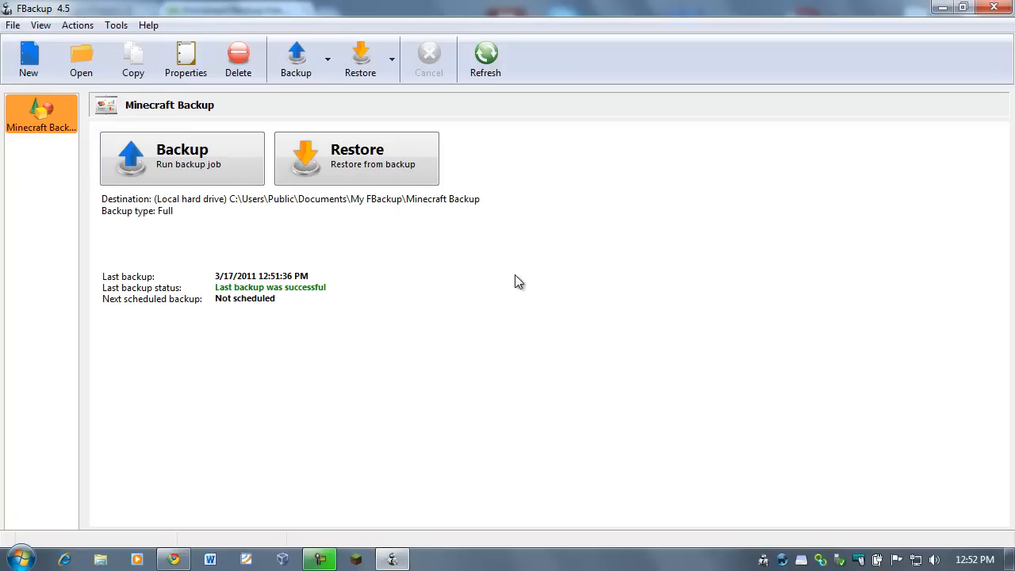
Open the Restore Wizard for the Minecraft Backup job, restoring latest files to original location
left_click(357, 157)
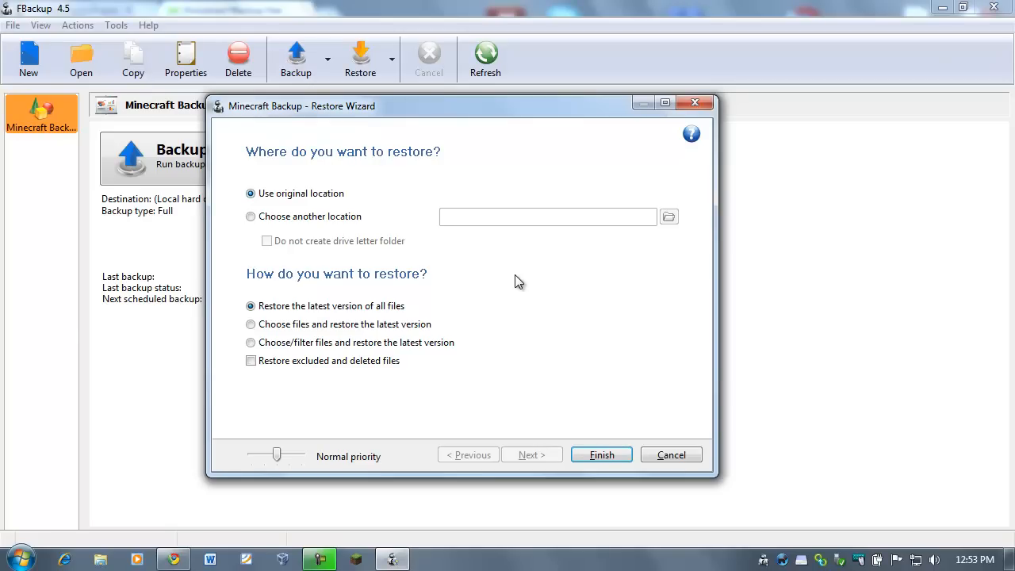
mouse_move(295, 193)
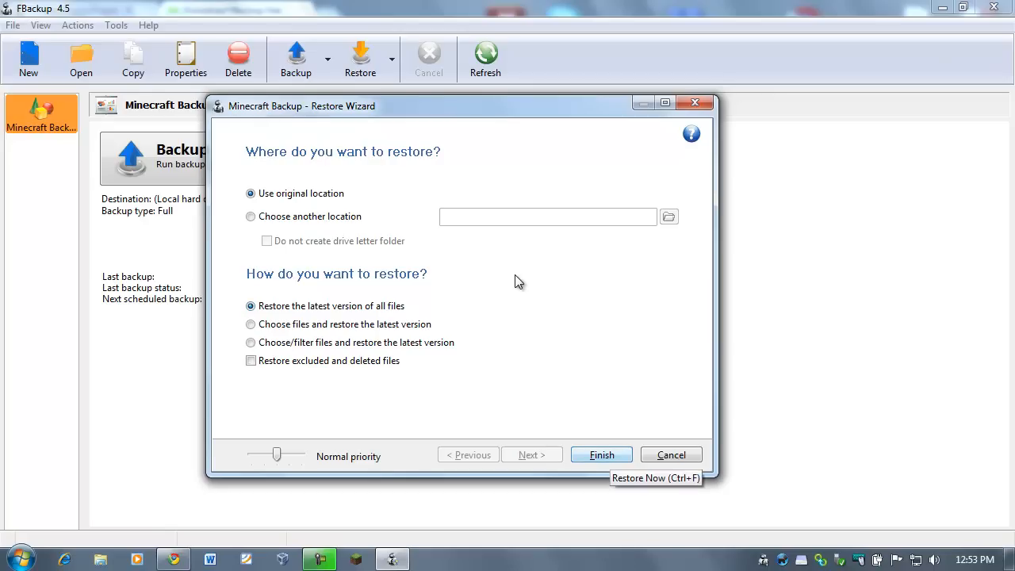
Finish the restore to the original .minecraft location, overwriting all existing files
left_click(601, 454)
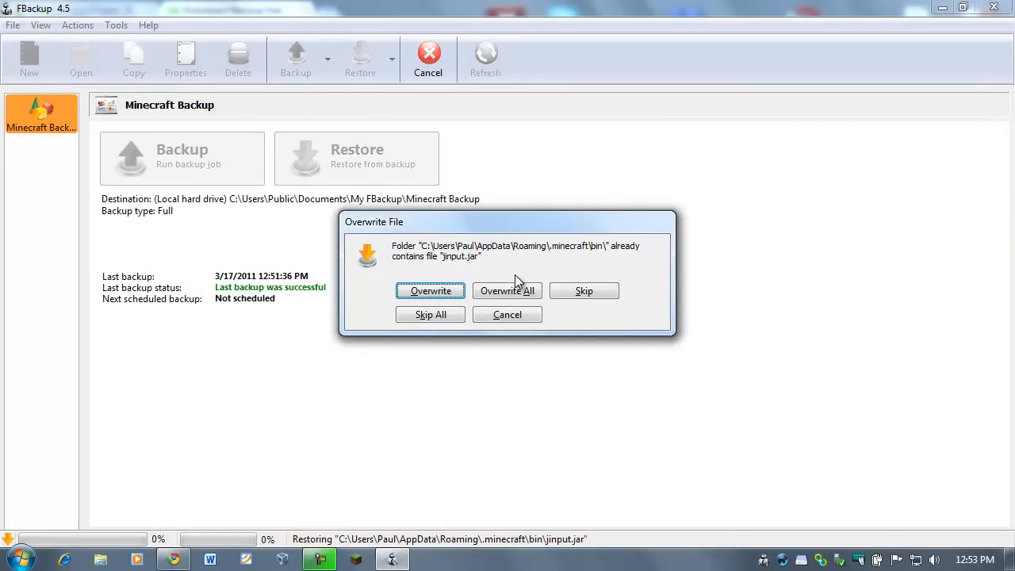
mouse_move(507, 291)
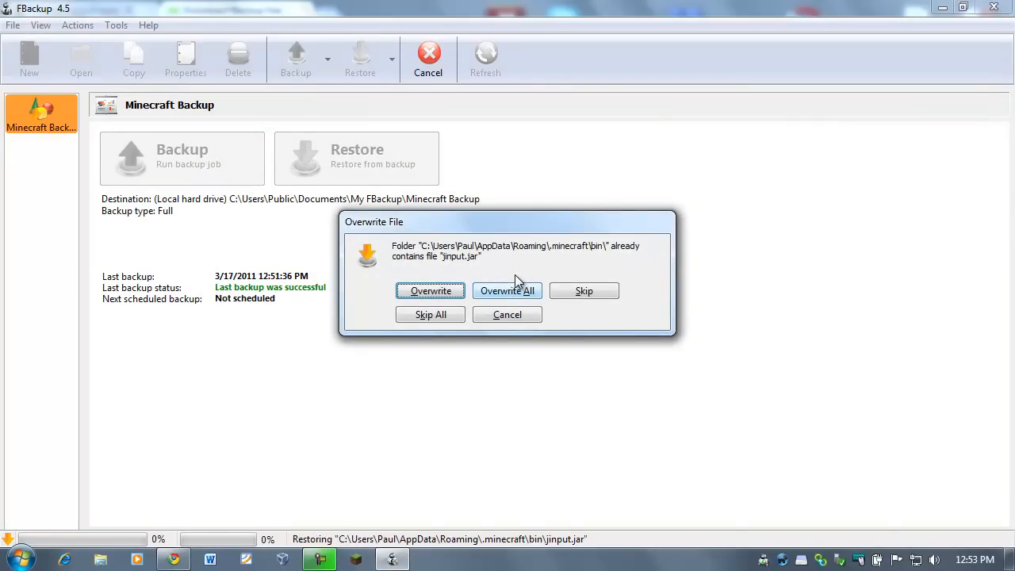
left_click(507, 291)
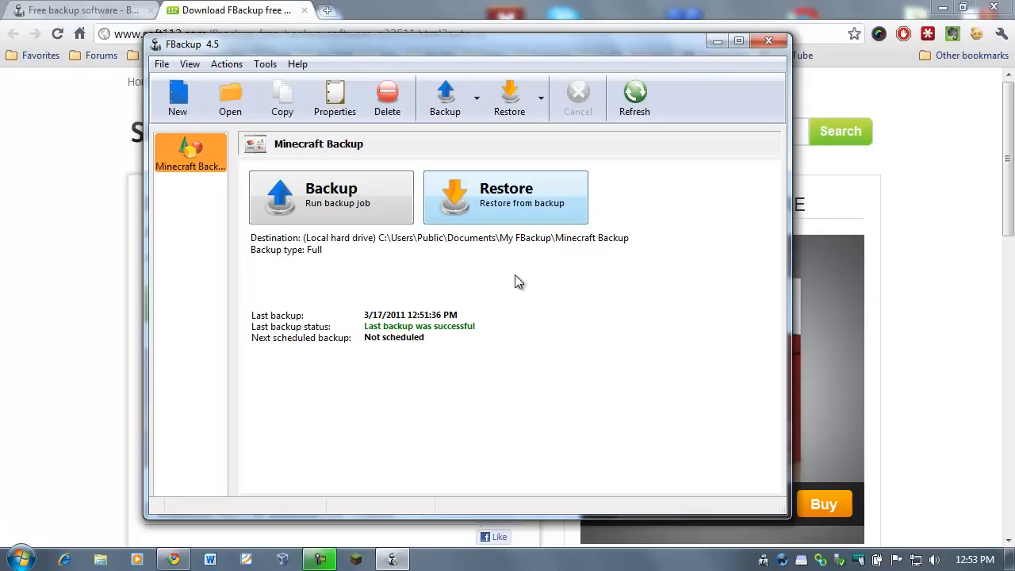
Glance at the Help menu without choosing anything, then maximize the FBackup window
left_click(298, 63)
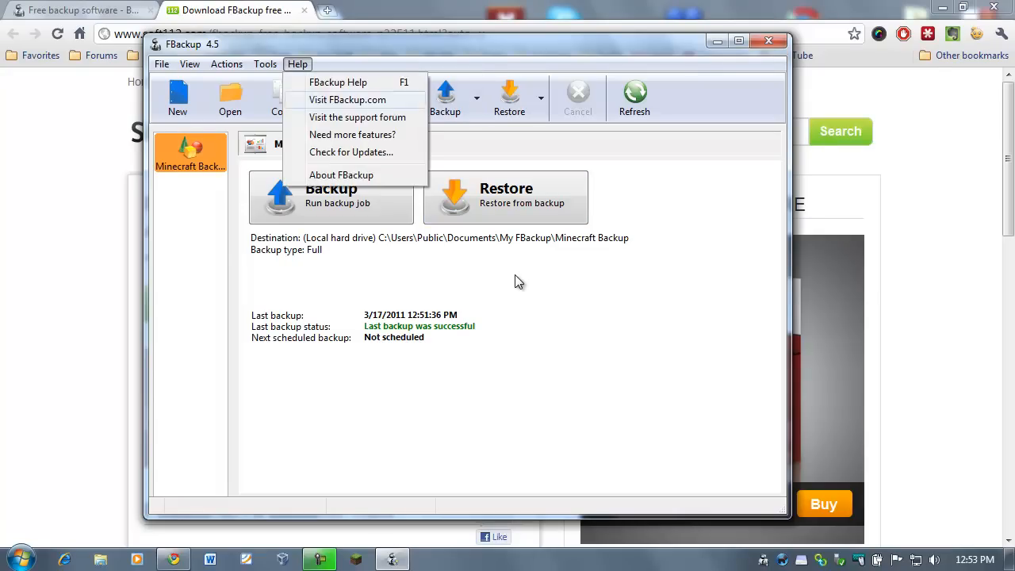
left_click(298, 64)
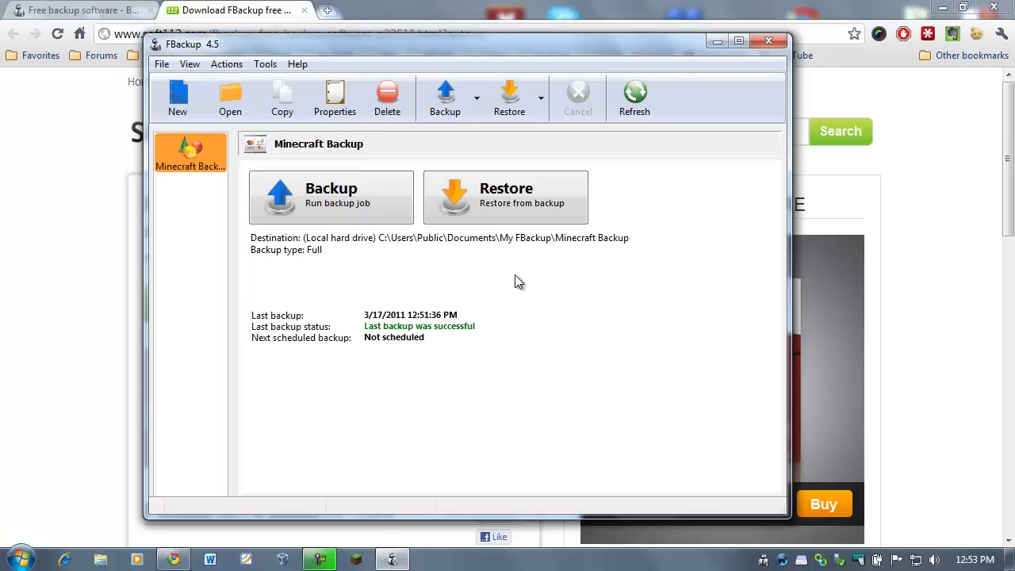
left_click(738, 41)
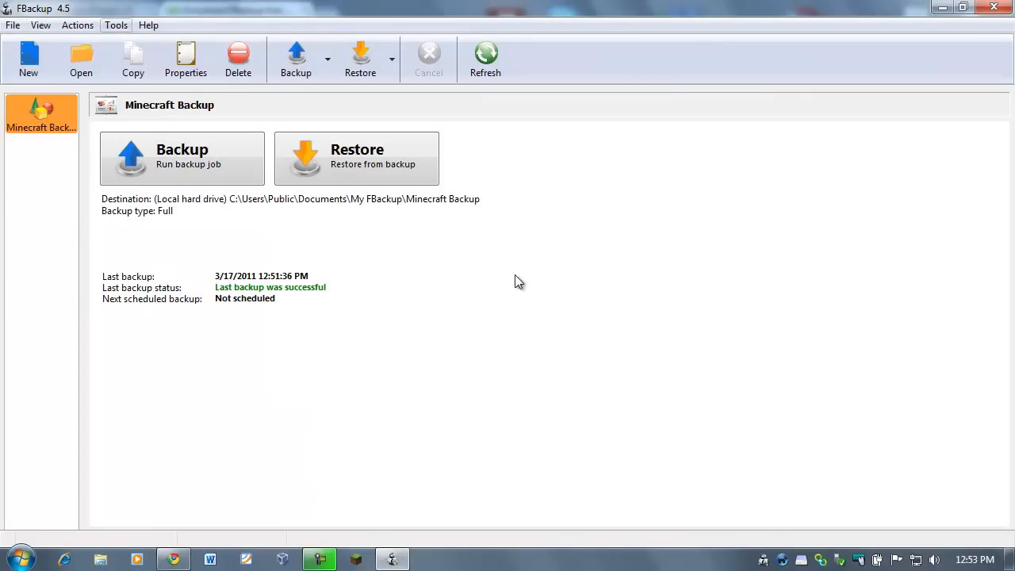